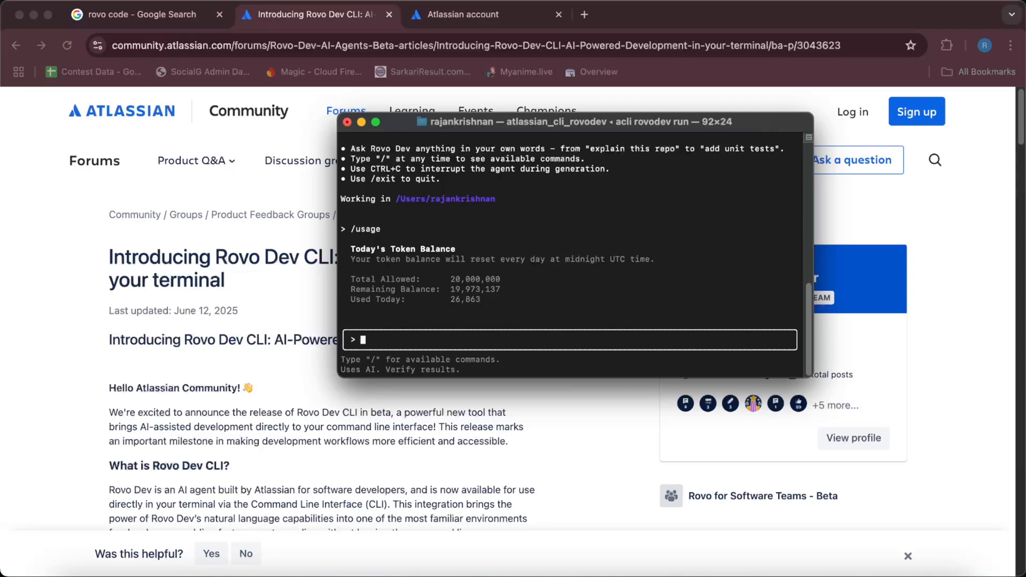
{"action": "mouse_move", "coordinate": [475, 304]}
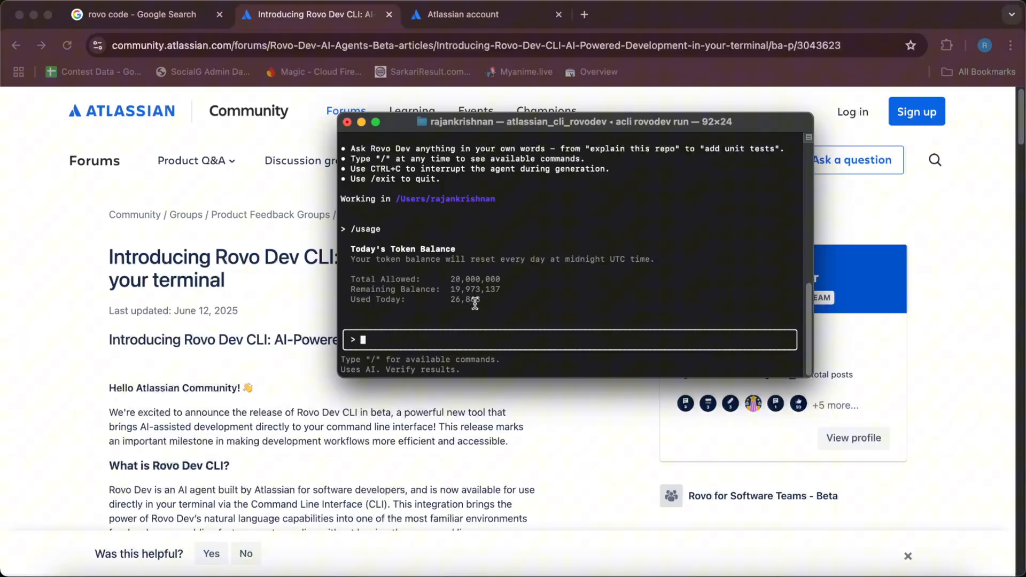
{"action": "mouse_move", "coordinate": [489, 299]}
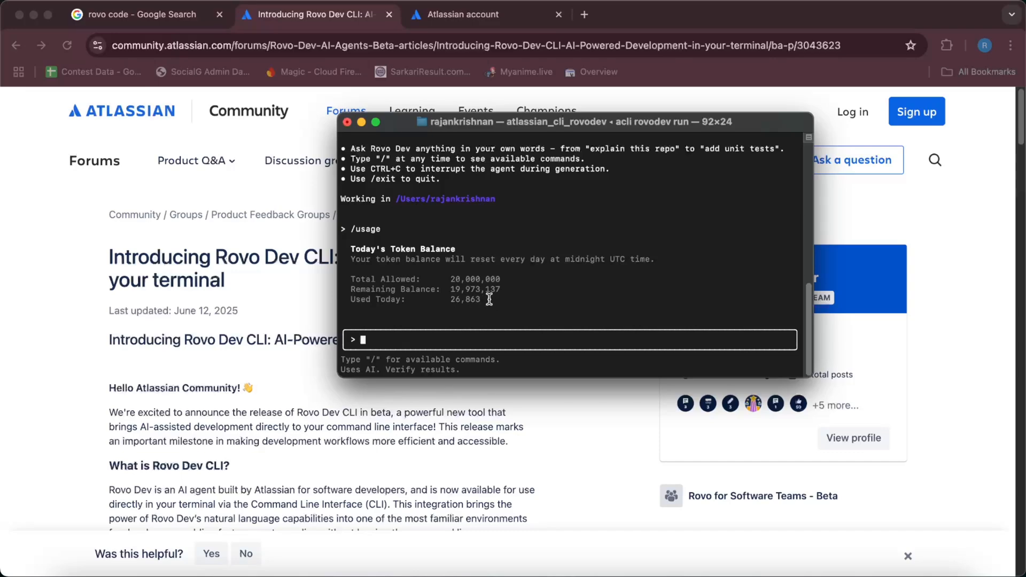
{"action": "mouse_move", "coordinate": [486, 293]}
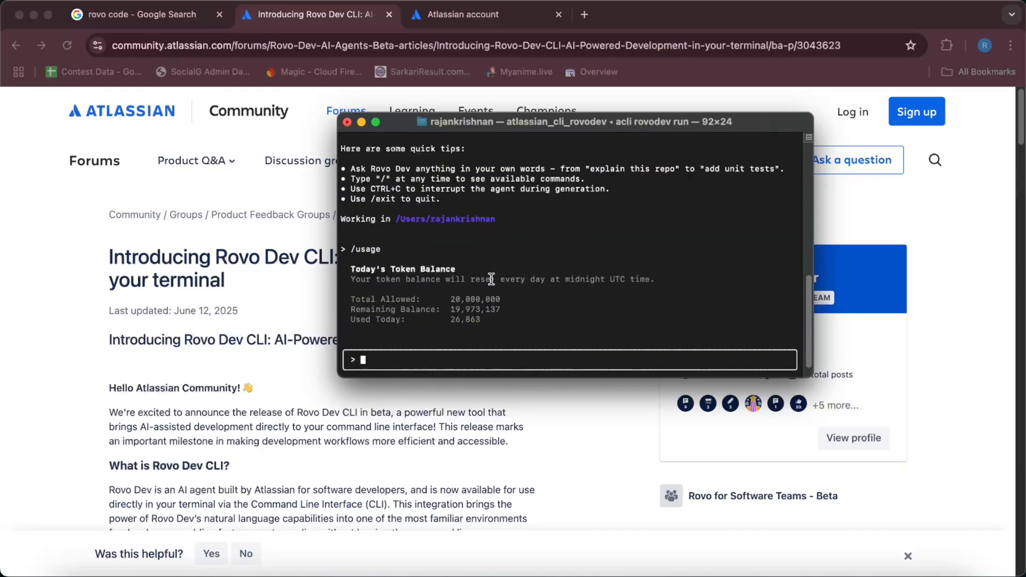
{"action": "mouse_move", "coordinate": [453, 287]}
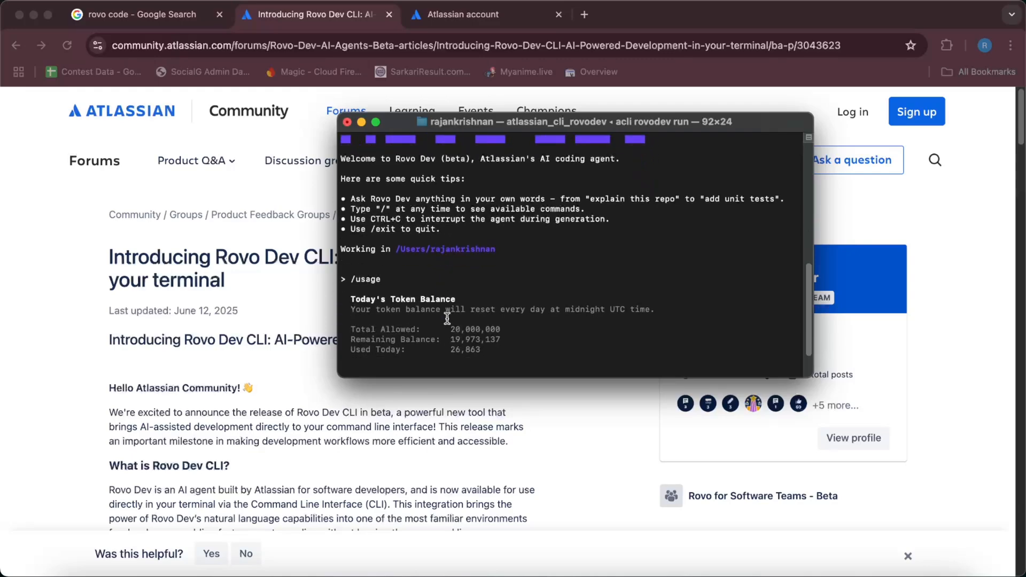
{"action": "mouse_move", "coordinate": [454, 323]}
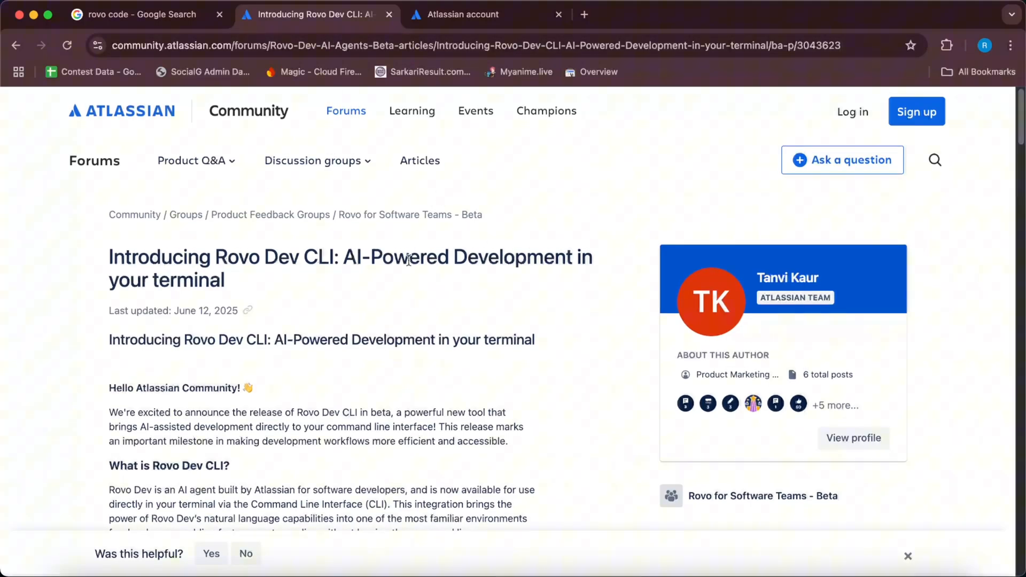
Reach 'How to get started' and bring up link options on the macOS ACLI install link
{"action": "scroll", "scroll_direction": "down", "scroll_amount": 3}
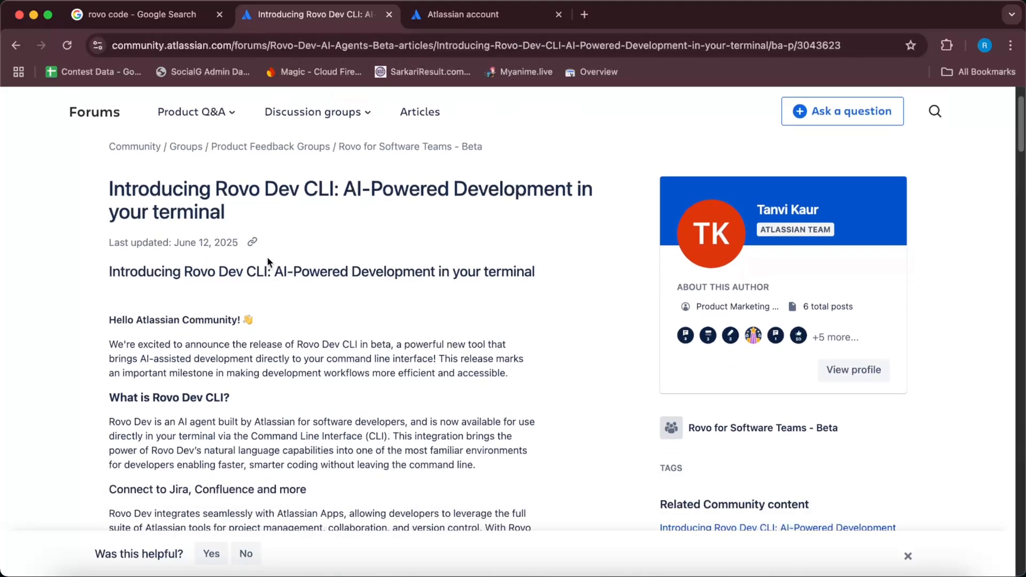
{"action": "scroll", "scroll_direction": "down", "scroll_amount": 3}
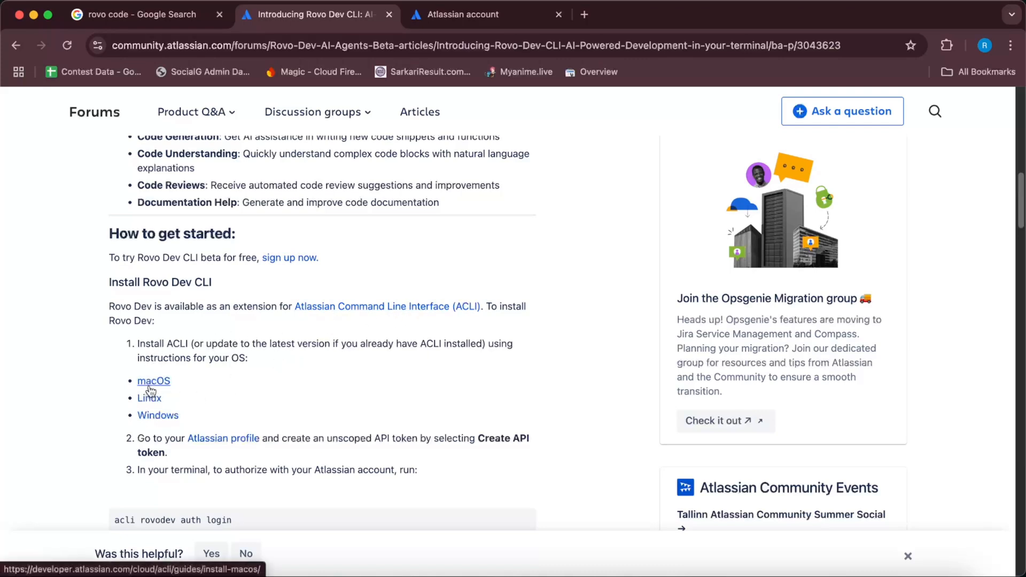
{"action": "mouse_move", "coordinate": [148, 423]}
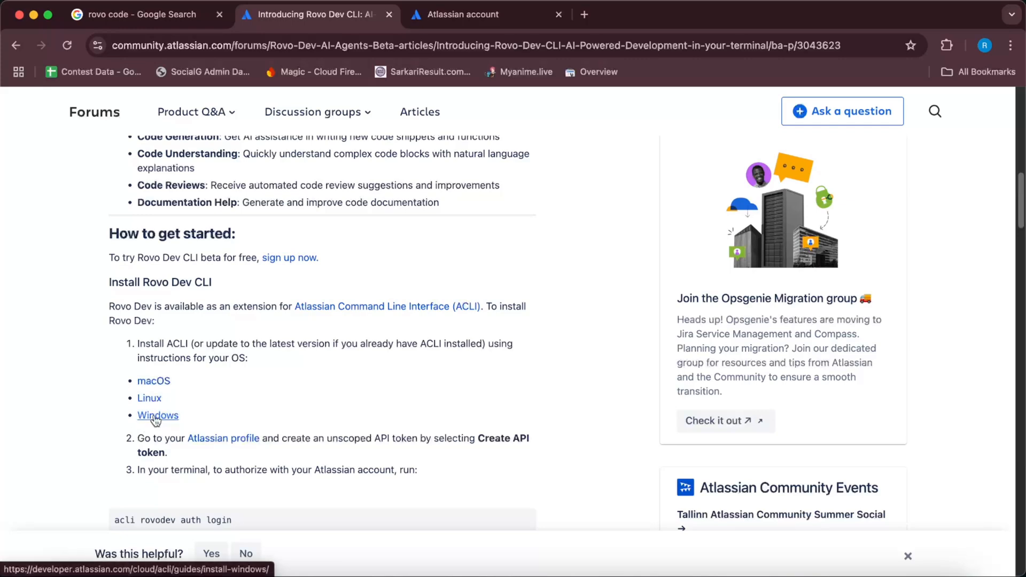
{"action": "mouse_move", "coordinate": [149, 398]}
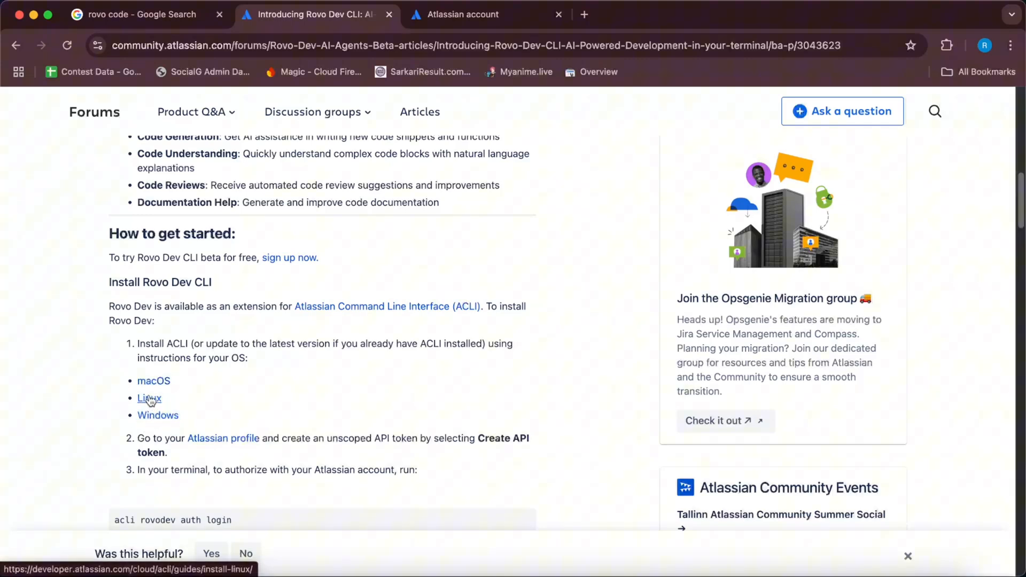
{"action": "right_click", "coordinate": [154, 380]}
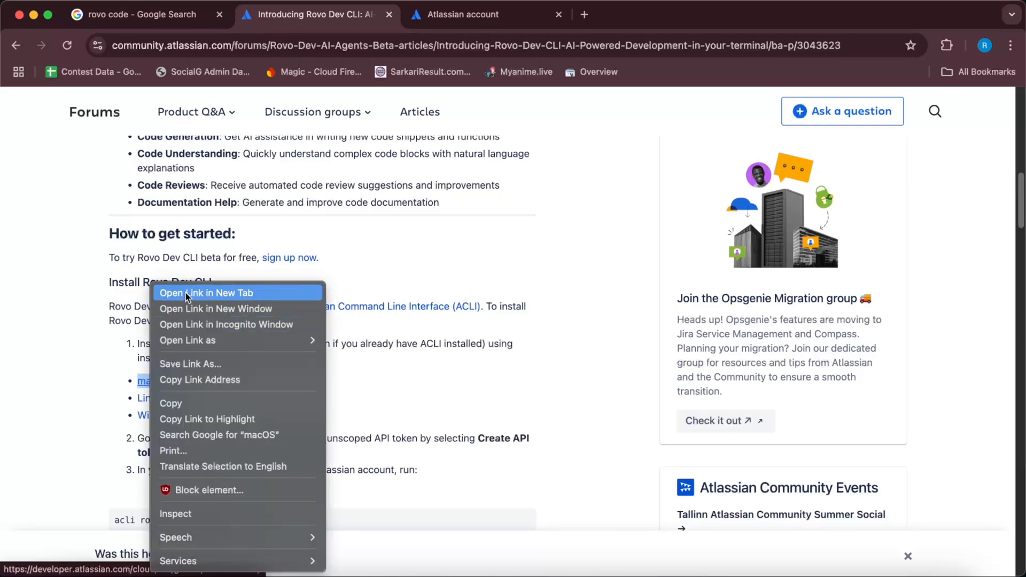
Follow the macOS guide in a new tab and run 'brew tap atlassian/homebrew-acli' in Terminal
{"action": "left_click", "coordinate": [205, 293]}
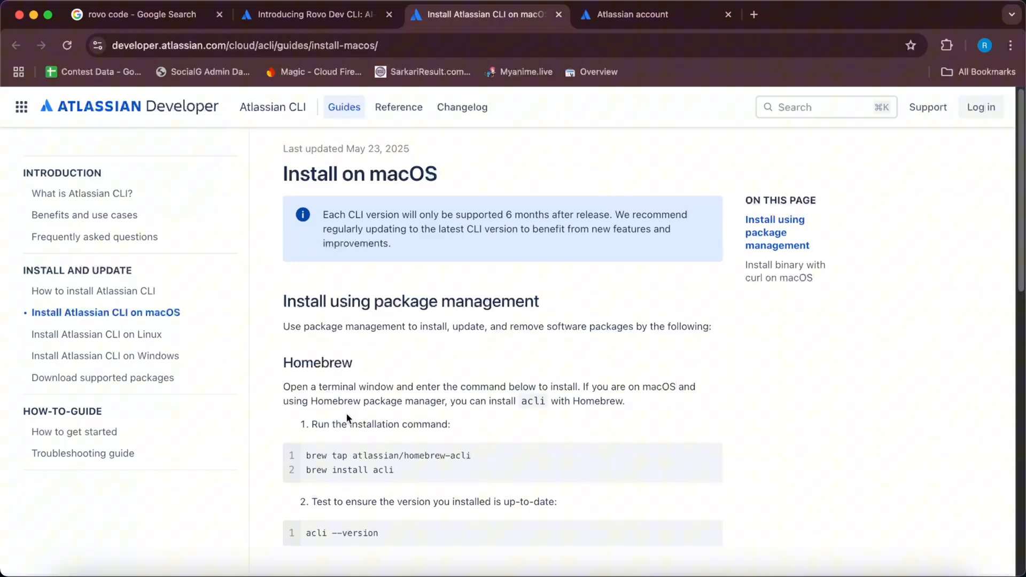
{"action": "scroll", "scroll_direction": "down", "scroll_amount": 3}
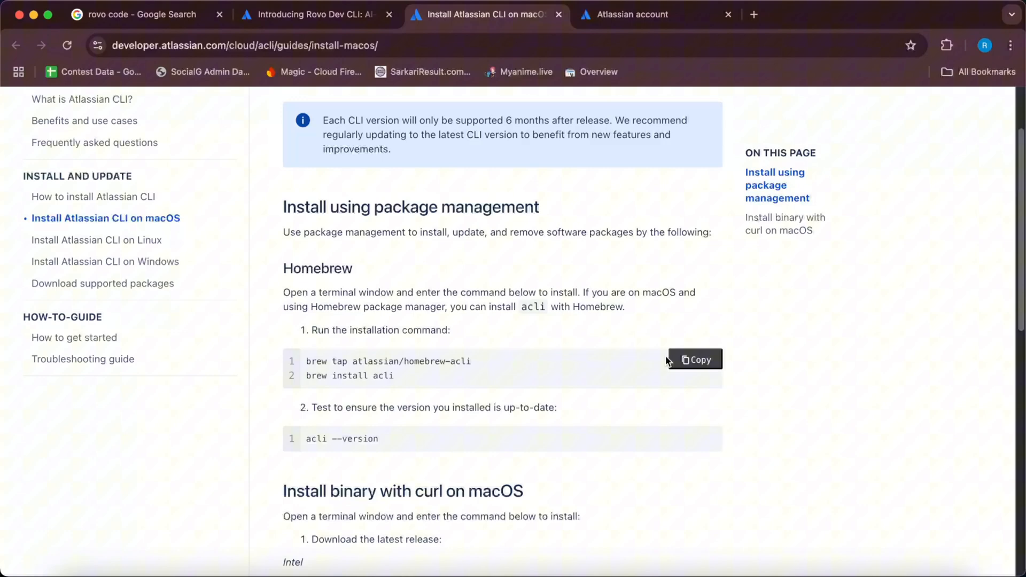
{"action": "left_click", "coordinate": [695, 359]}
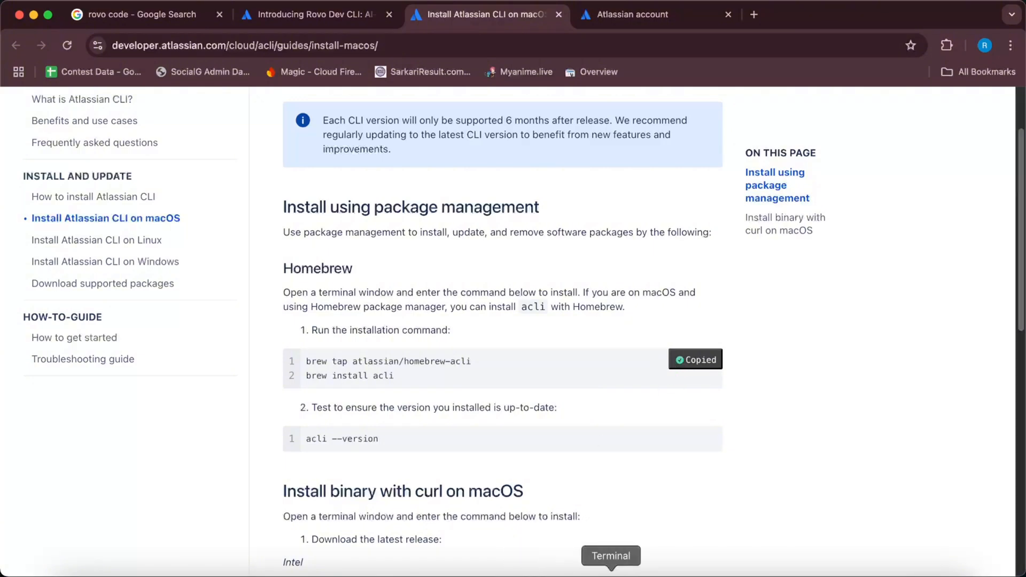
{"action": "left_click", "coordinate": [610, 571]}
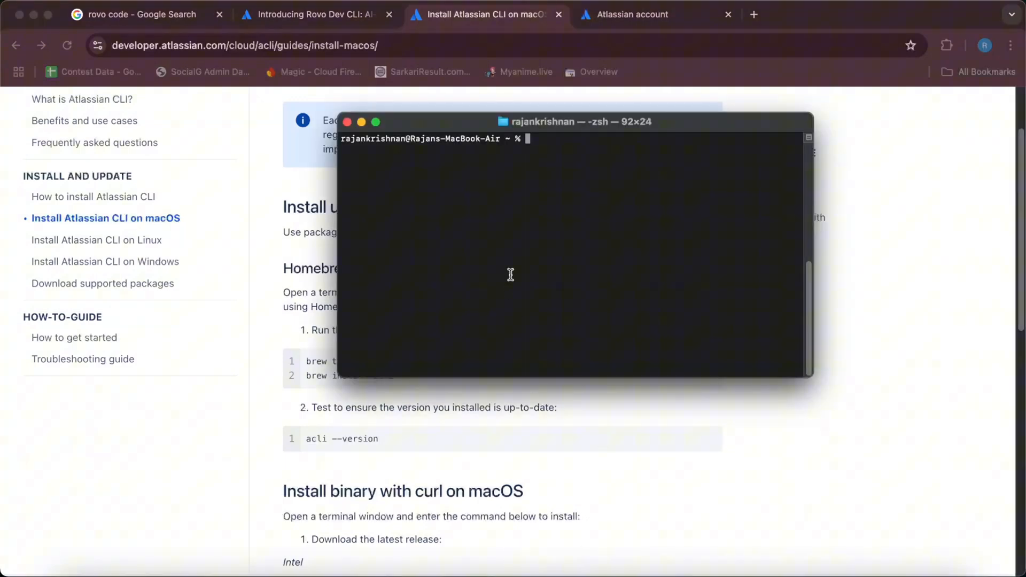
{"action": "type", "text": "brew tap atlassian/homebrew-acli"}
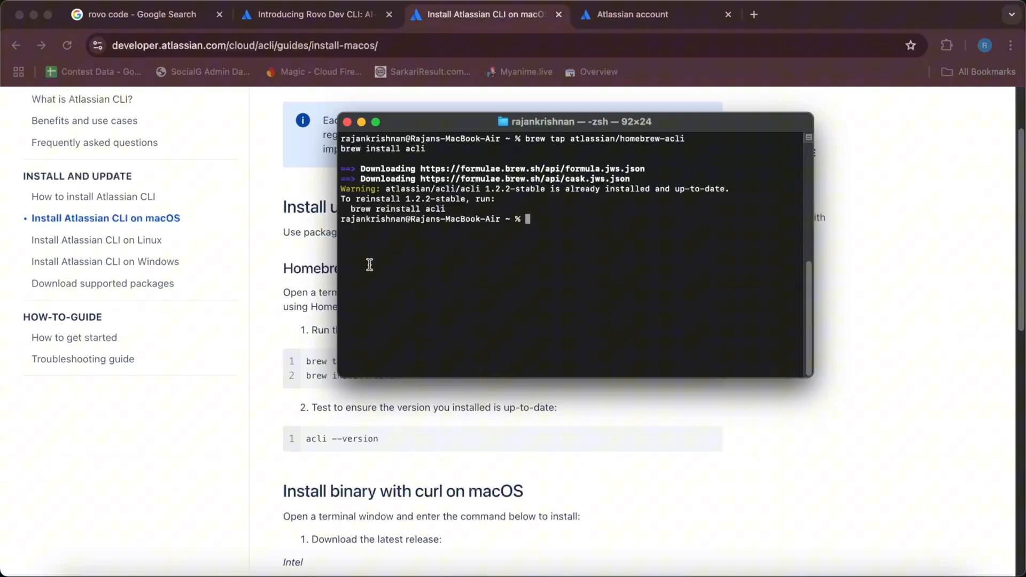
{"action": "mouse_move", "coordinate": [311, 351]}
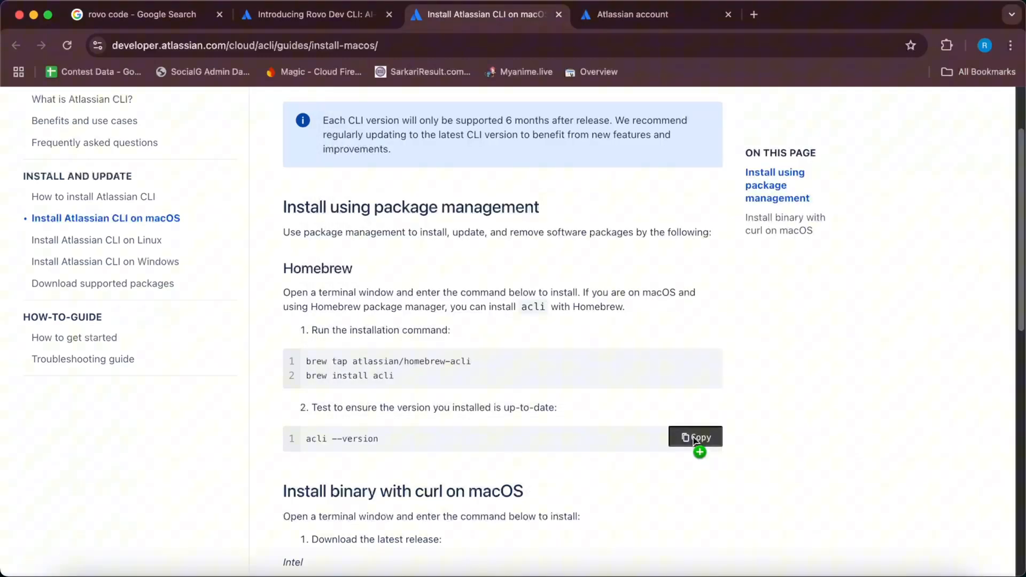
Copy the 'acli --version' check, then continue down the guide to the curl install section
{"action": "left_click", "coordinate": [695, 437]}
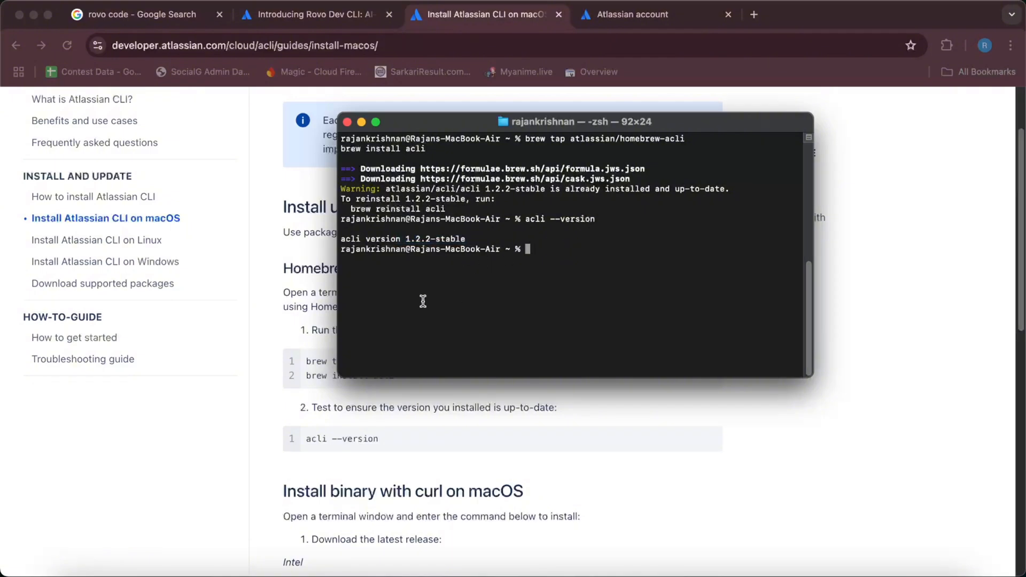
{"action": "mouse_move", "coordinate": [488, 387]}
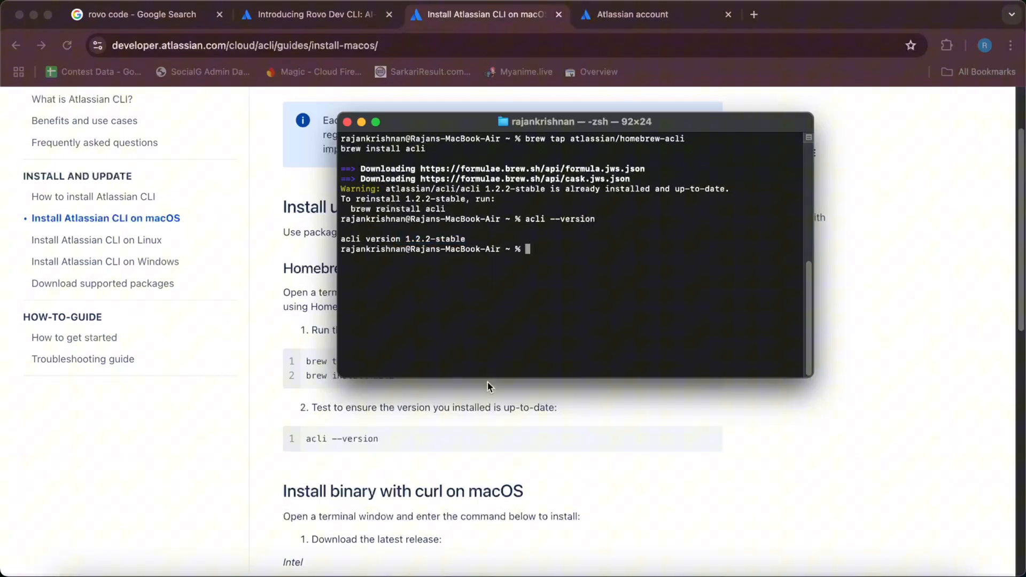
{"action": "left_click", "coordinate": [346, 122]}
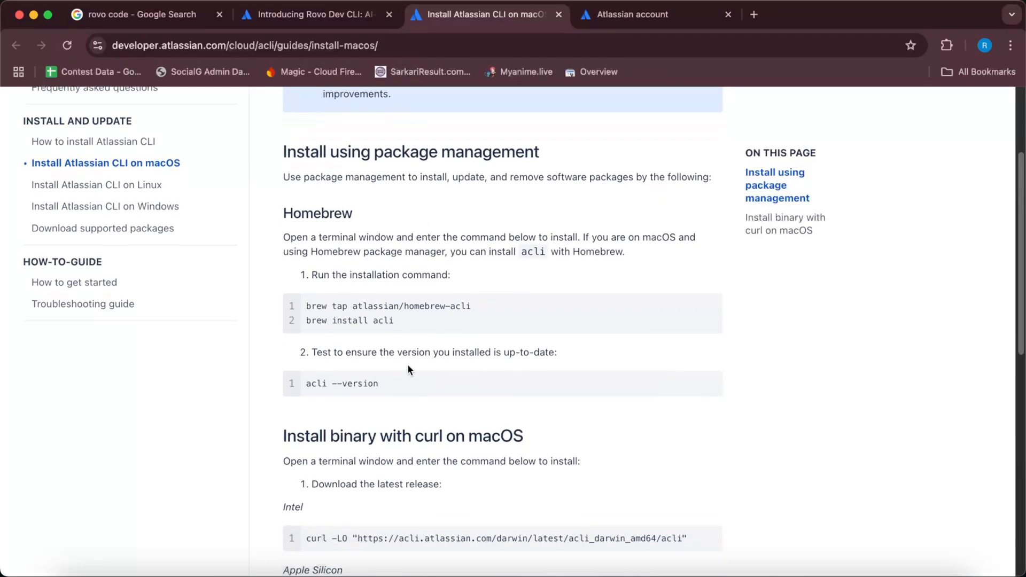
{"action": "scroll", "scroll_direction": "down", "scroll_amount": 3}
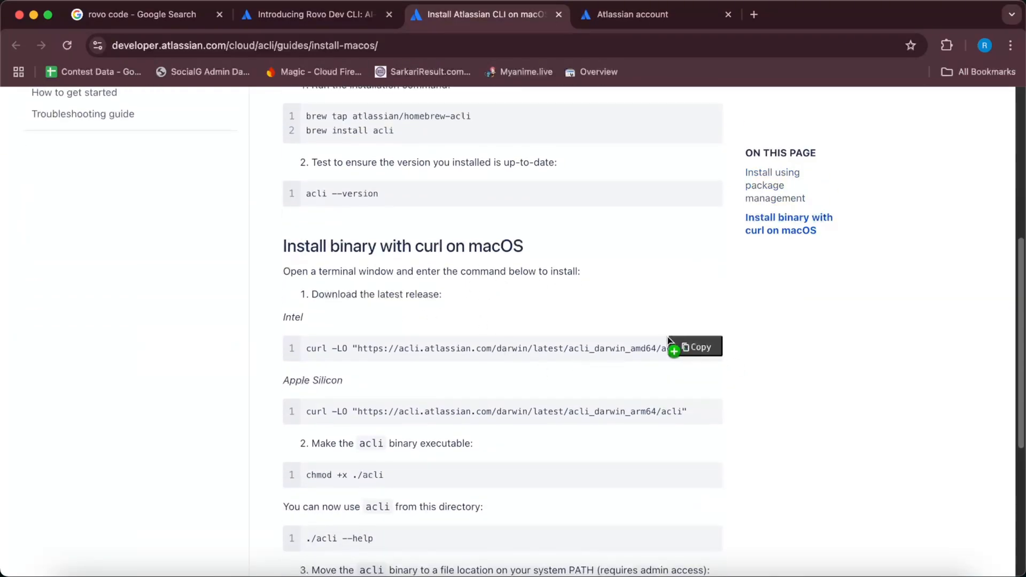
{"action": "scroll", "scroll_direction": "down", "scroll_amount": 3}
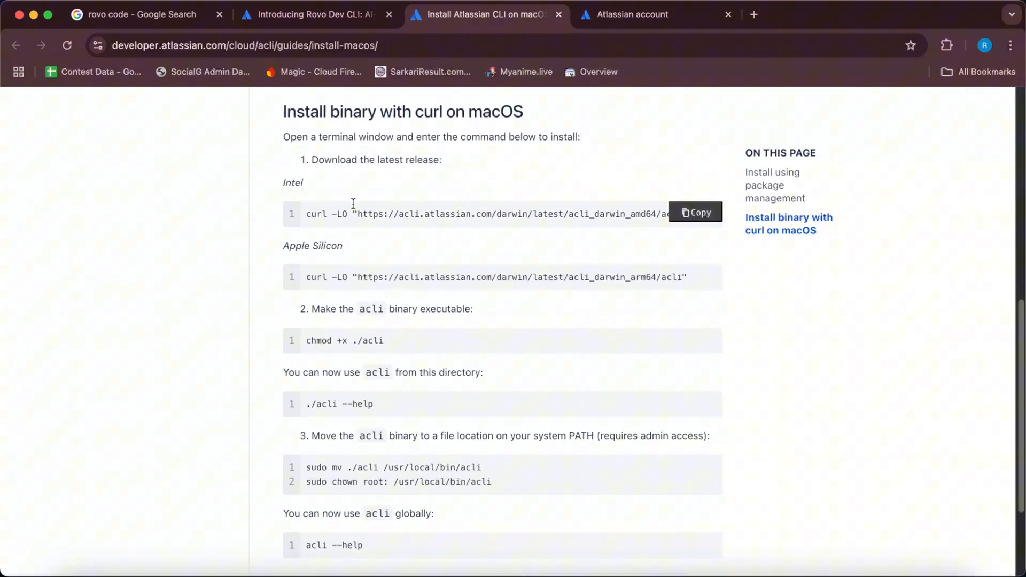
{"action": "mouse_move", "coordinate": [302, 197]}
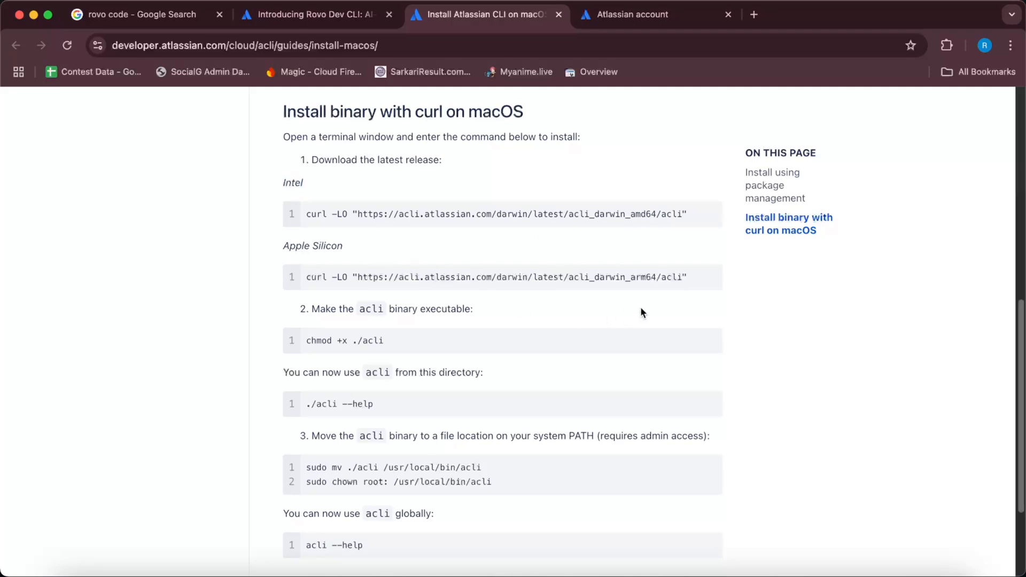
{"action": "left_click", "coordinate": [703, 275]}
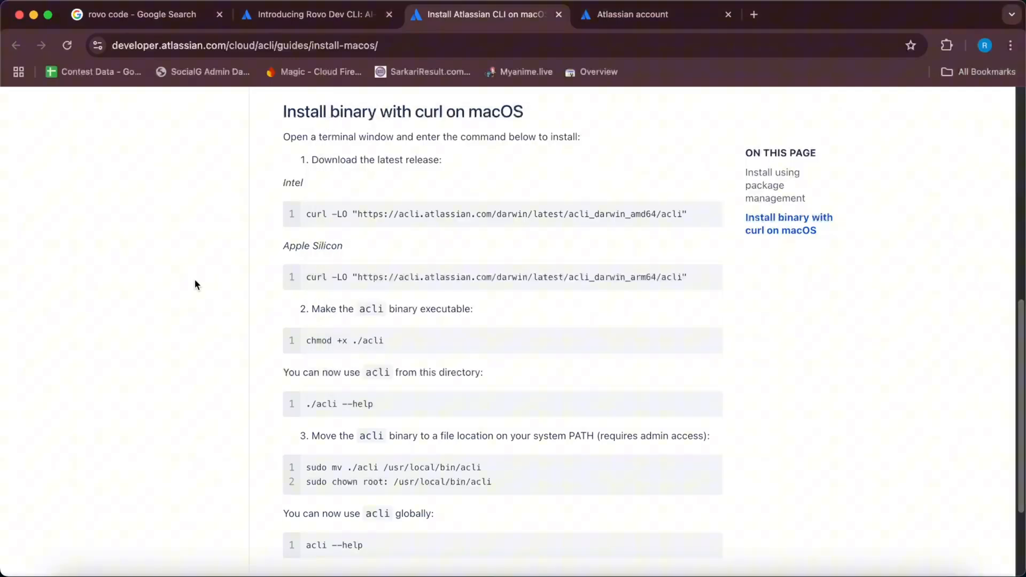
Copy the sudo mv/chown PATH commands and try './acli --help' in Terminal
{"action": "scroll", "scroll_direction": "down", "scroll_amount": 3}
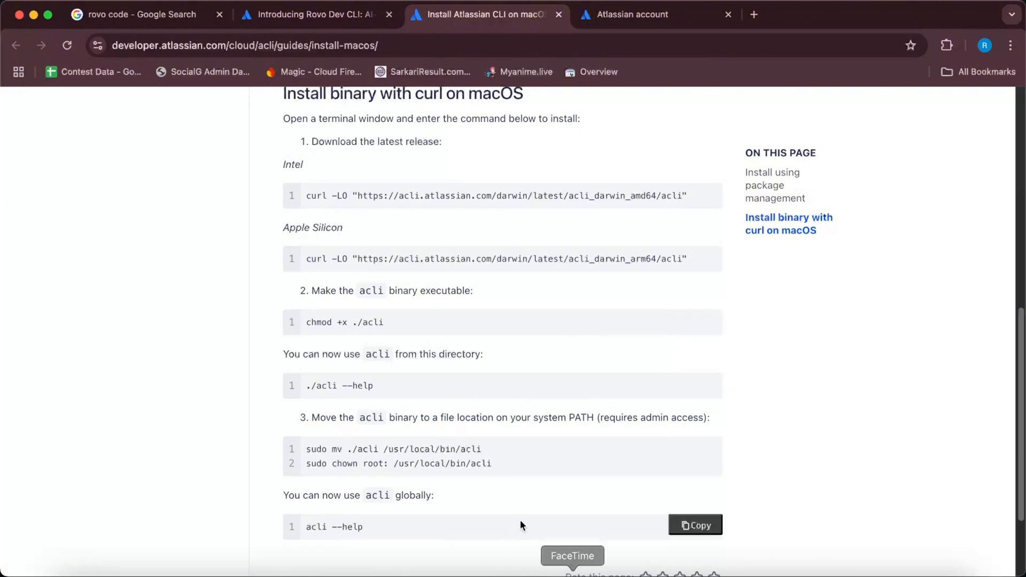
{"action": "mouse_move", "coordinate": [506, 437]}
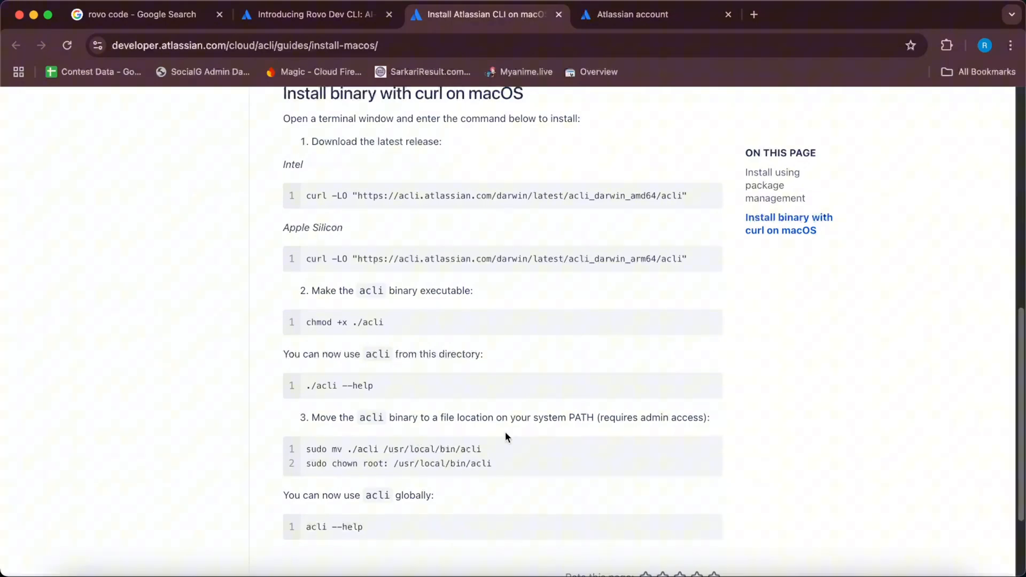
{"action": "mouse_move", "coordinate": [438, 469]}
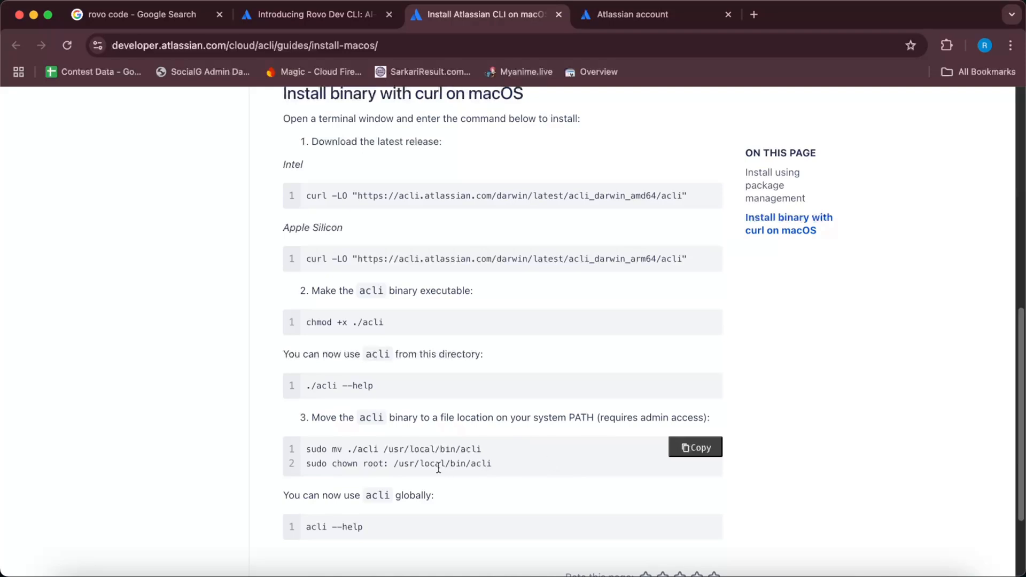
{"action": "left_click", "coordinate": [694, 447]}
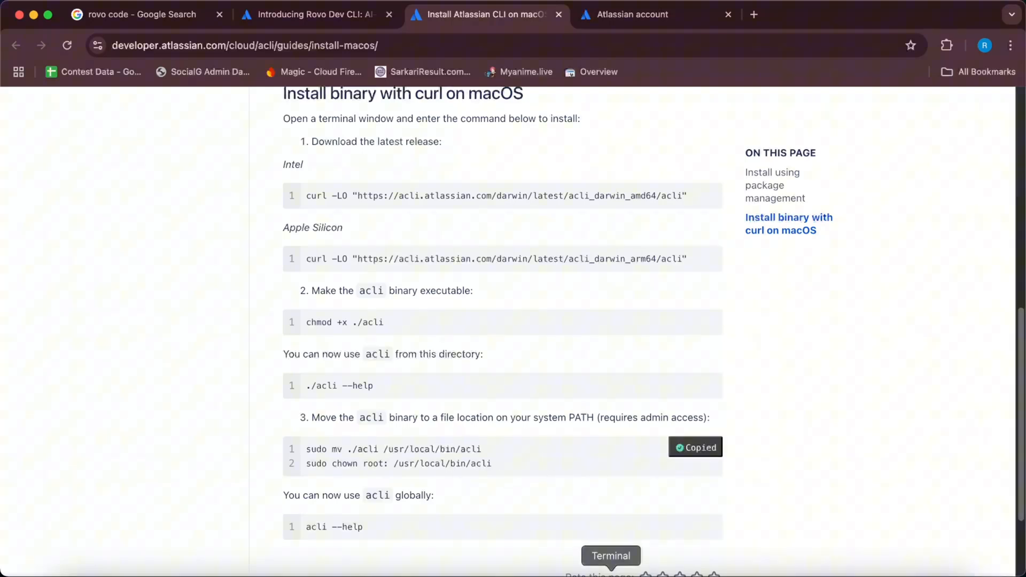
{"action": "left_click", "coordinate": [610, 571]}
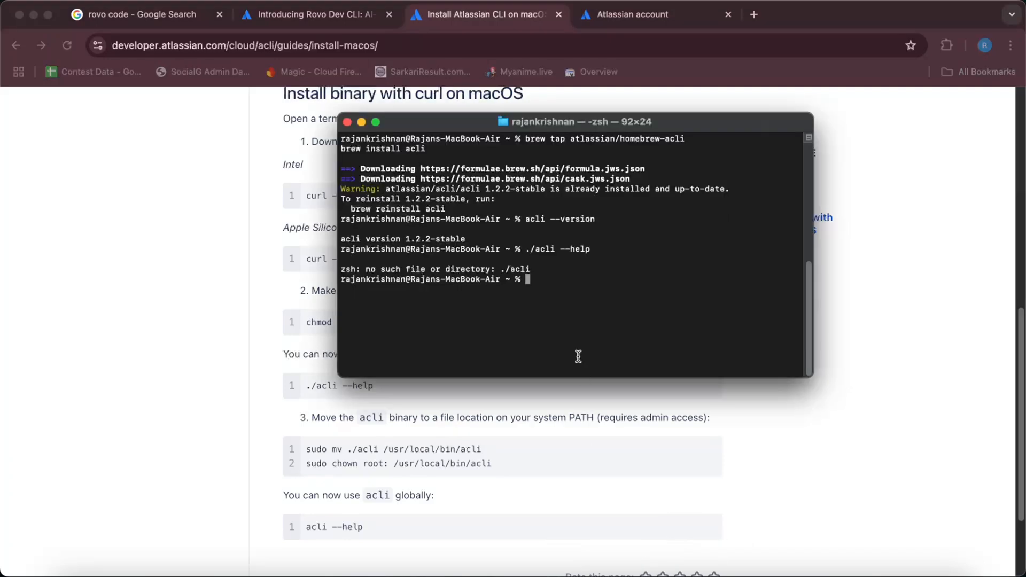
{"action": "type", "text": "acli --help"}
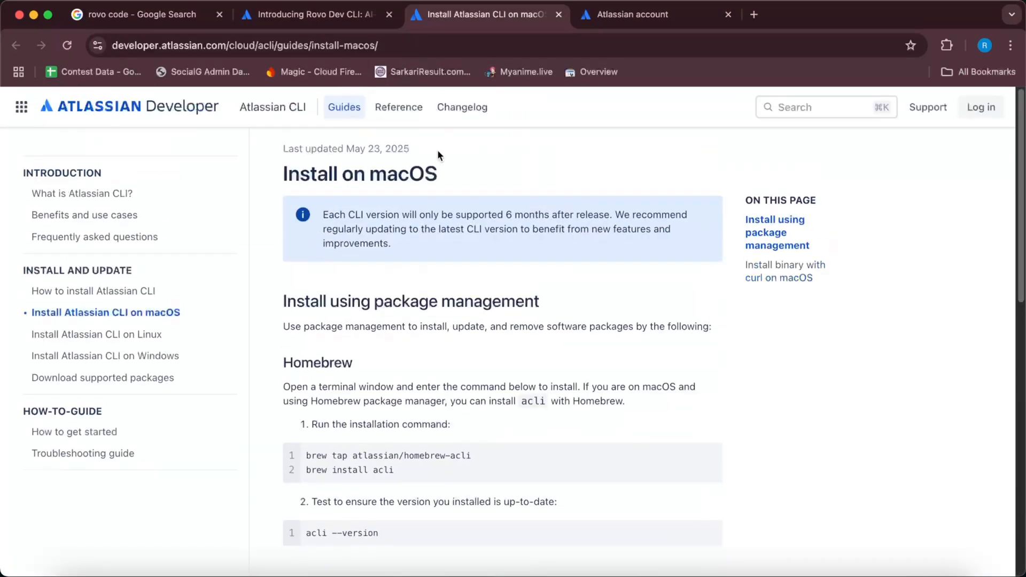
From the article's step 2, follow the 'Atlassian profile' link to the API tokens page
{"action": "left_click", "coordinate": [317, 15]}
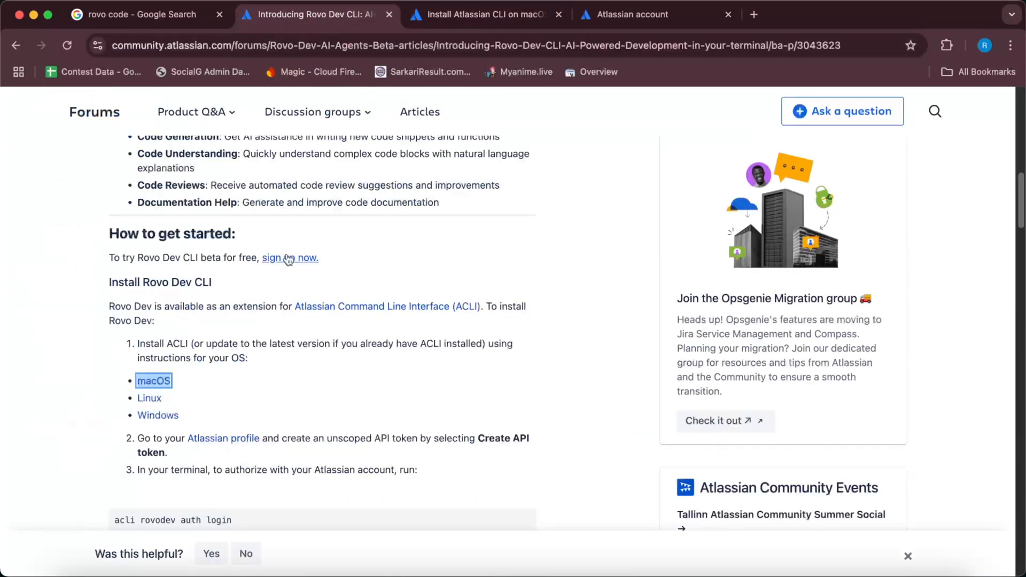
{"action": "scroll", "scroll_direction": "down", "scroll_amount": 3}
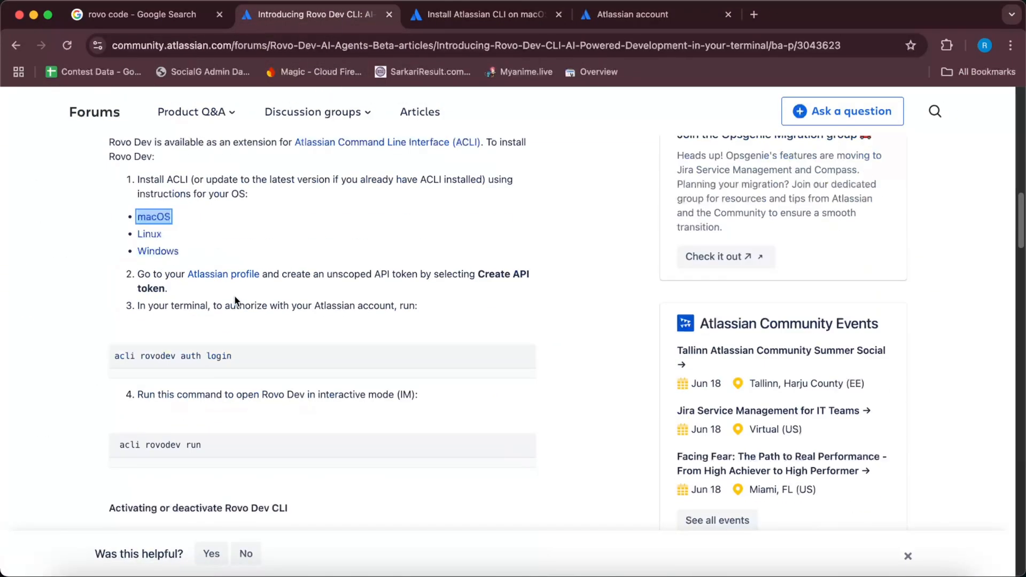
{"action": "mouse_move", "coordinate": [263, 287]}
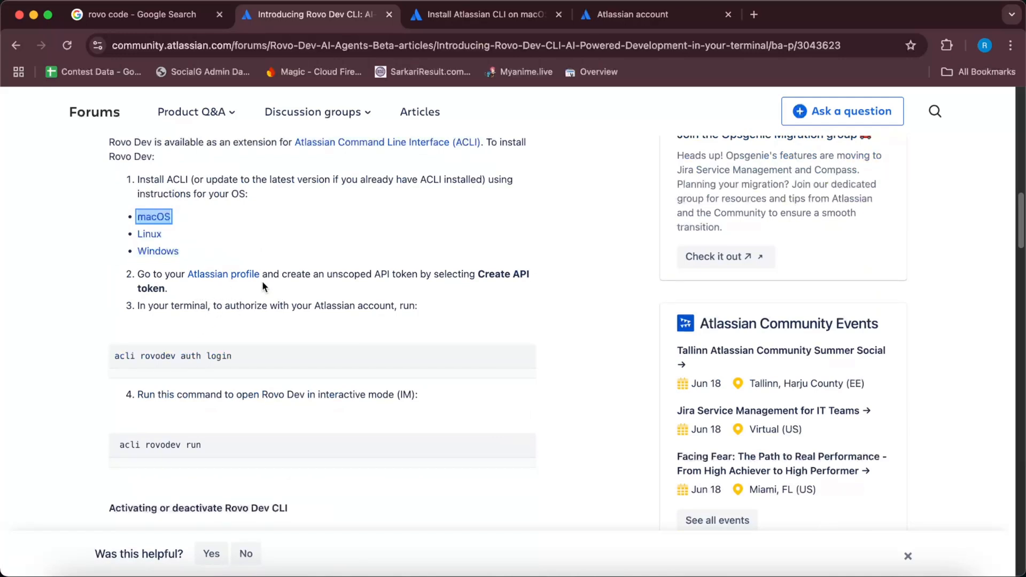
{"action": "mouse_move", "coordinate": [217, 278]}
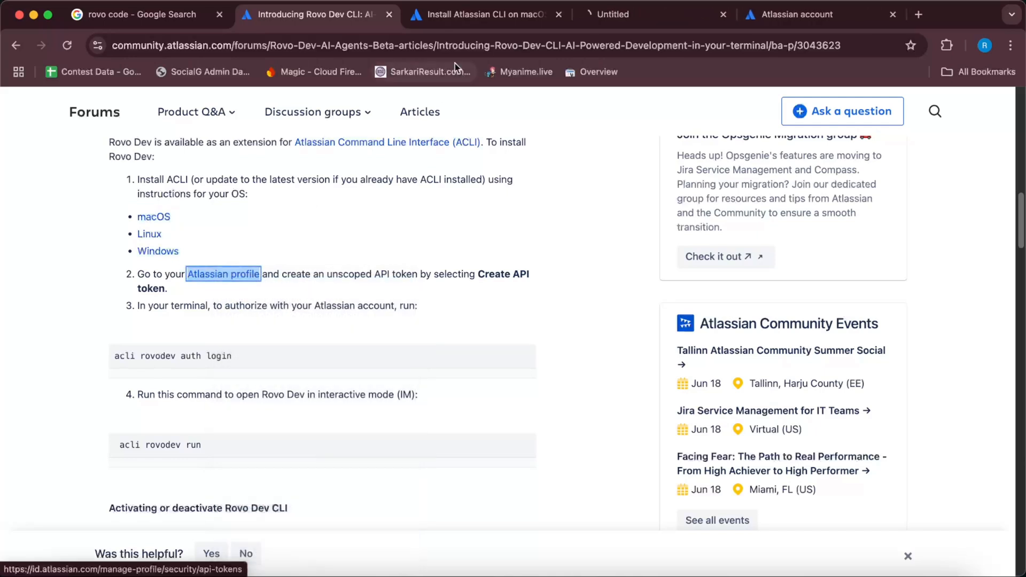
{"action": "left_click", "coordinate": [222, 274]}
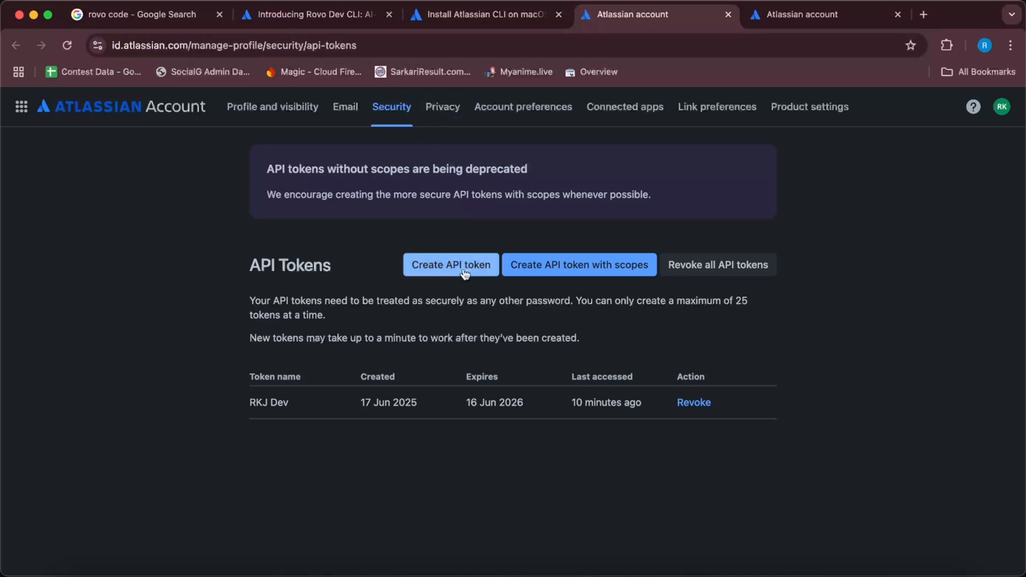
Start a new API token, browse expiry months, abandon it and return to the article
{"action": "left_click", "coordinate": [450, 265]}
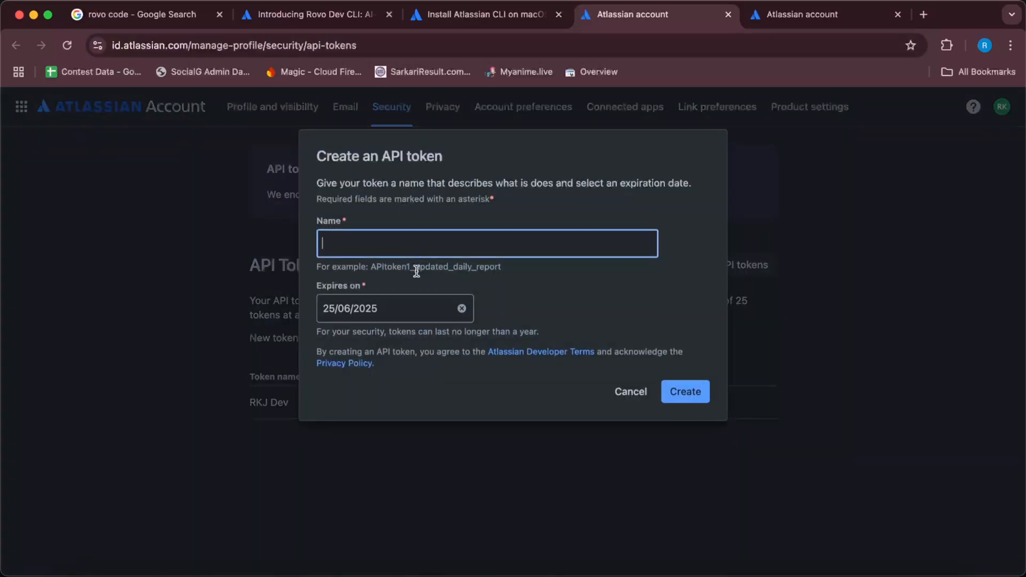
{"action": "left_click", "coordinate": [383, 308]}
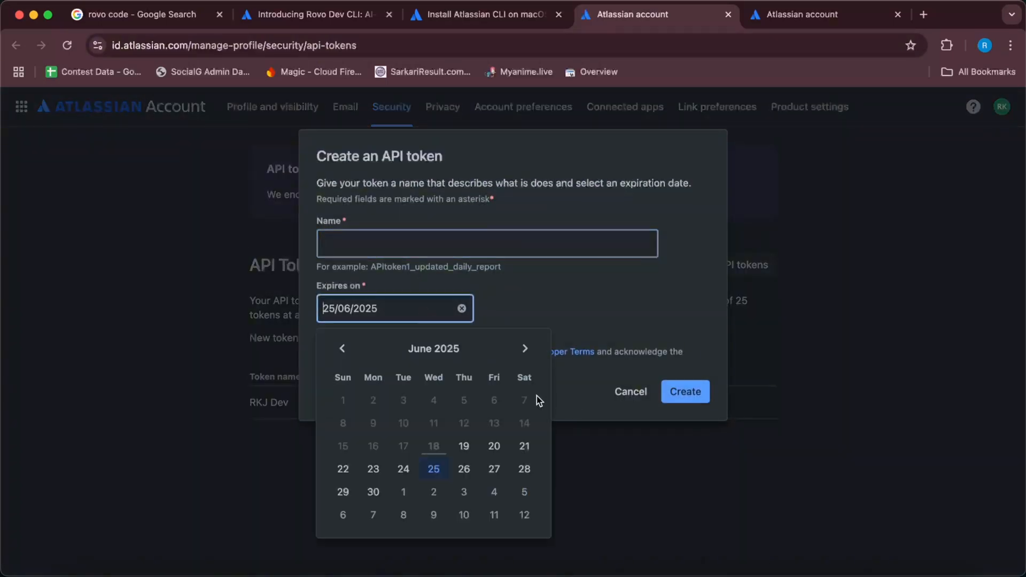
{"action": "left_click", "coordinate": [524, 348]}
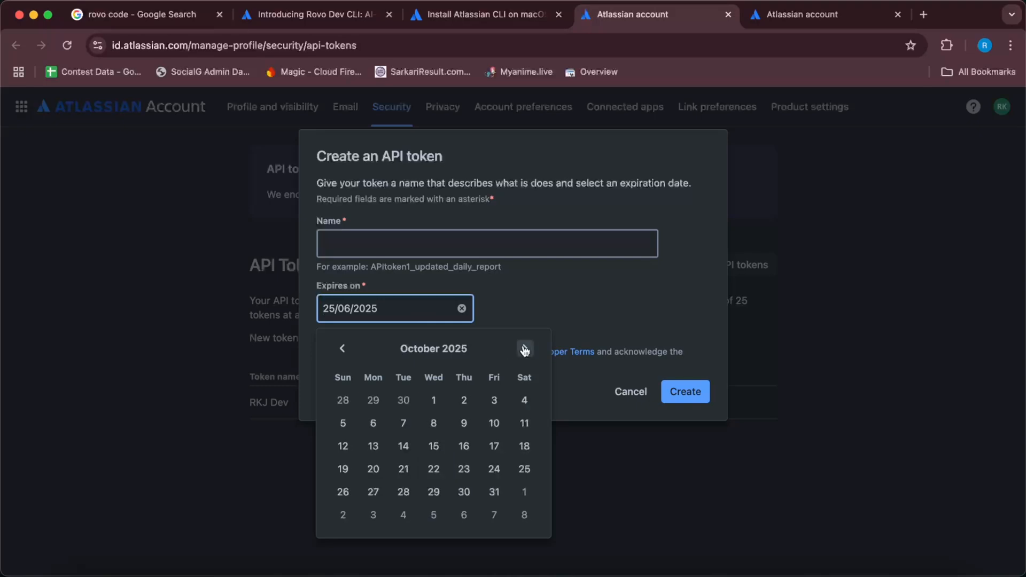
{"action": "left_click", "coordinate": [524, 348]}
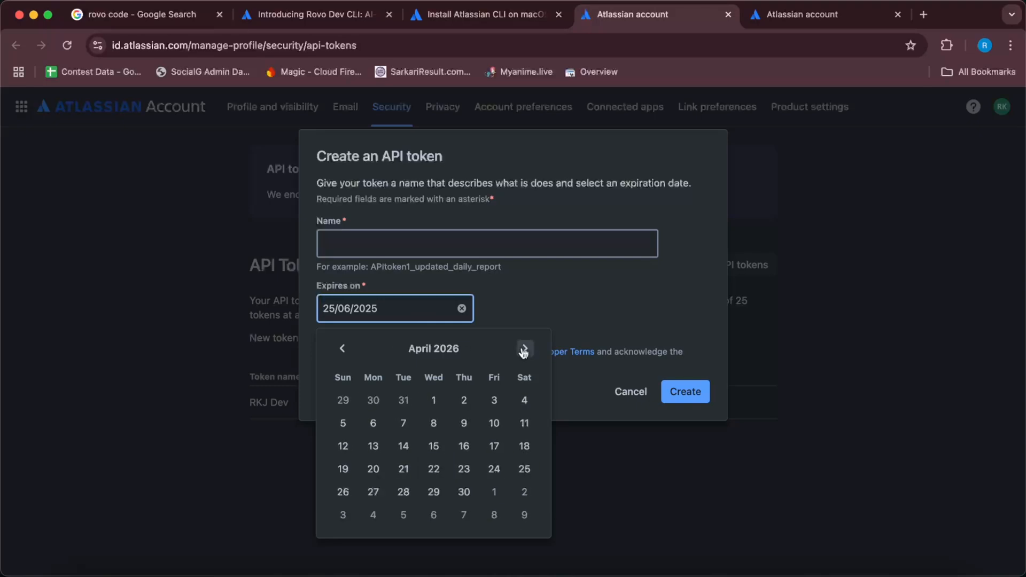
{"action": "left_click", "coordinate": [524, 349]}
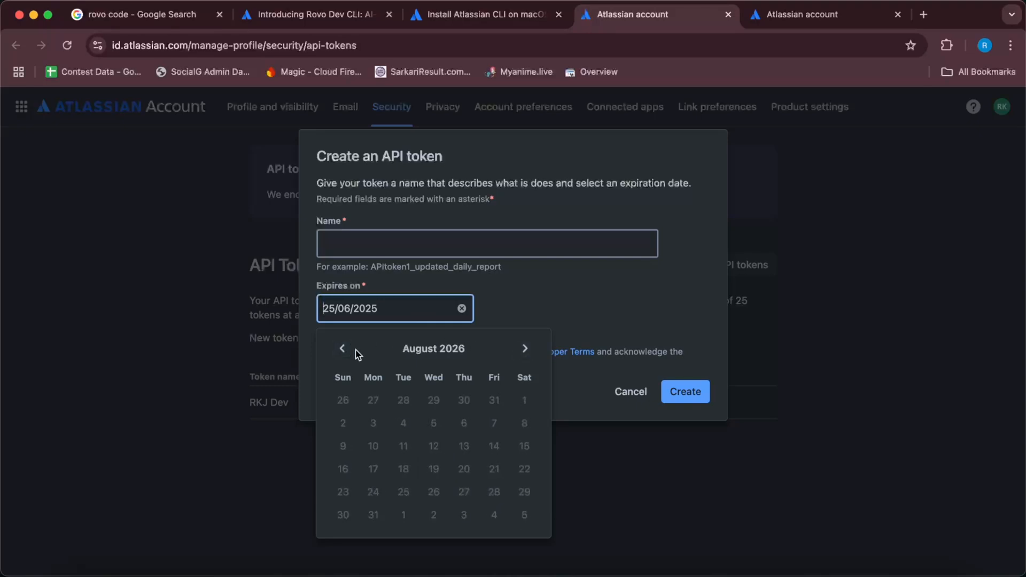
{"action": "left_click", "coordinate": [342, 349]}
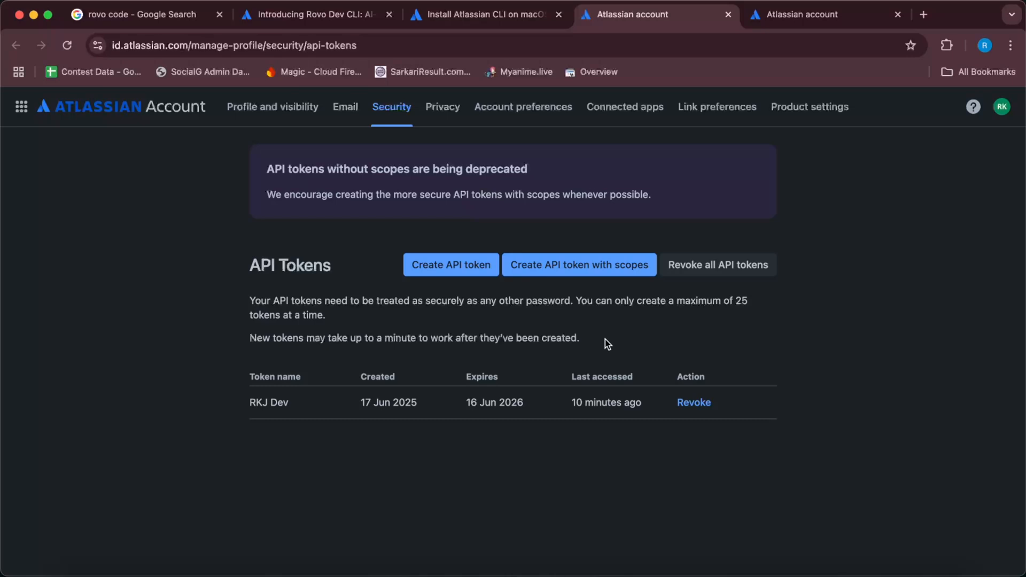
{"action": "mouse_move", "coordinate": [546, 207]}
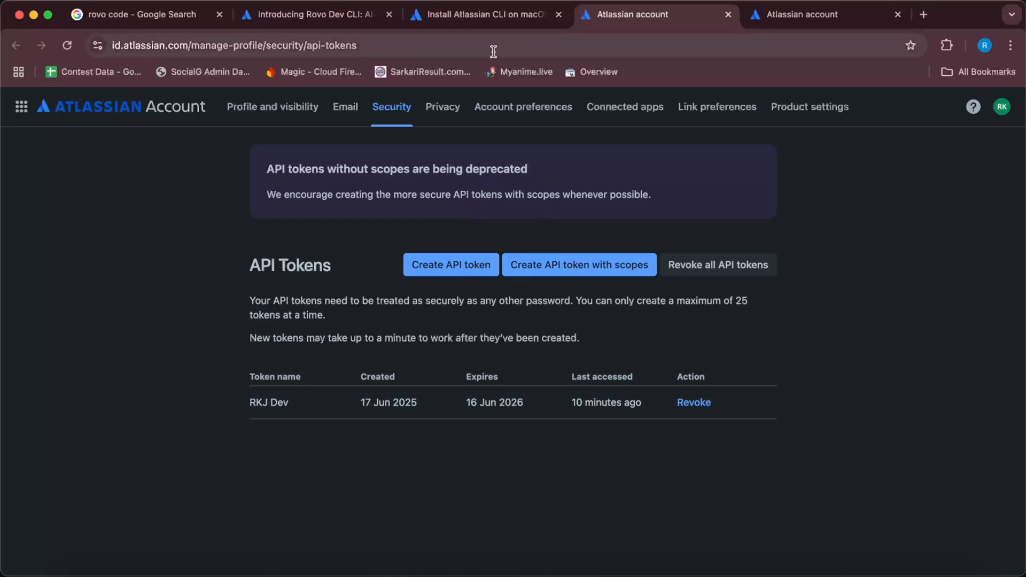
{"action": "mouse_move", "coordinate": [505, 38]}
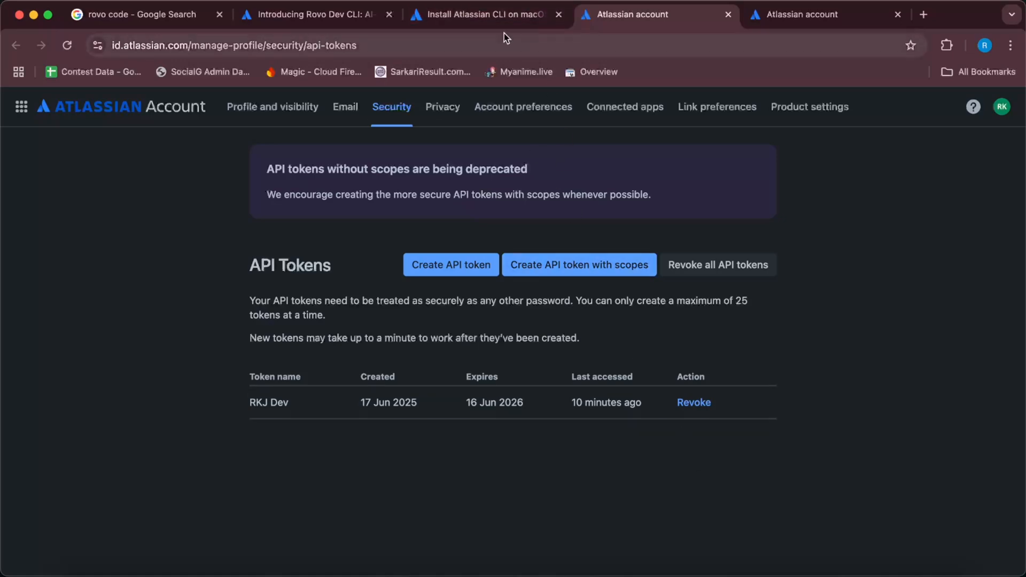
{"action": "left_click", "coordinate": [319, 15]}
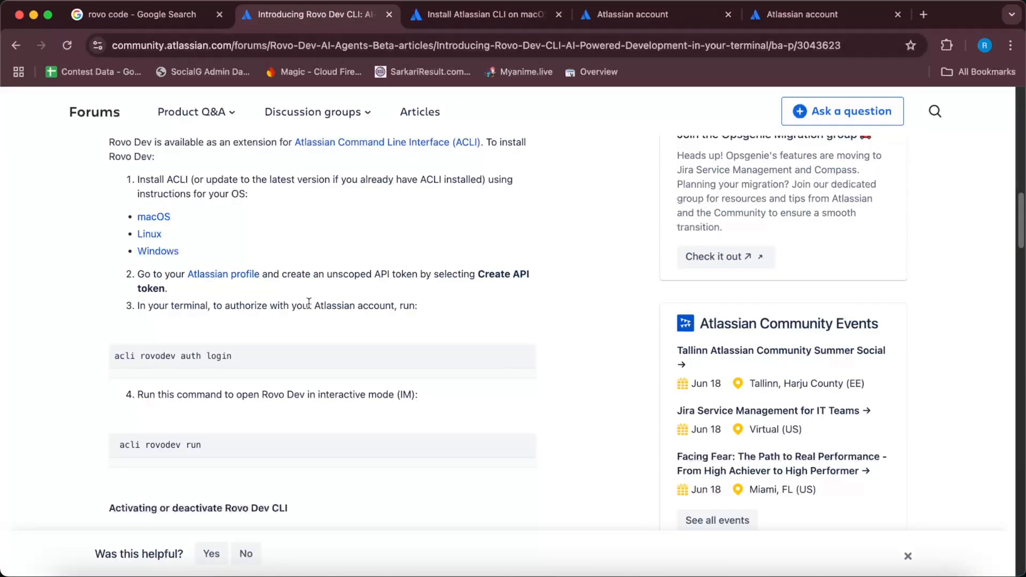
Locate 'acli rovodev run' in step 4 of the article and bring up a fresh Terminal
{"action": "scroll", "scroll_direction": "up", "scroll_amount": 3}
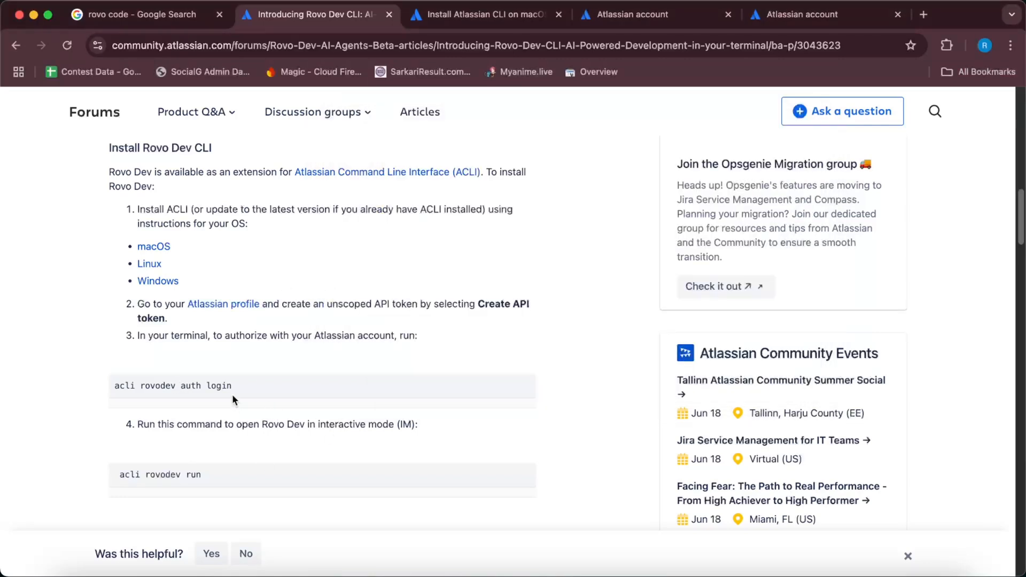
{"action": "mouse_move", "coordinate": [229, 397]}
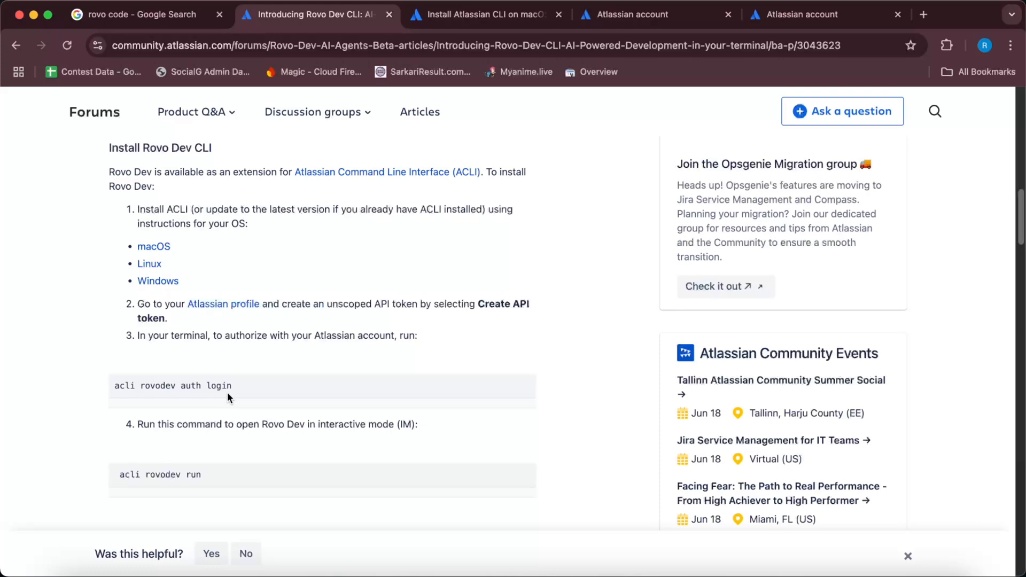
{"action": "mouse_move", "coordinate": [227, 389]}
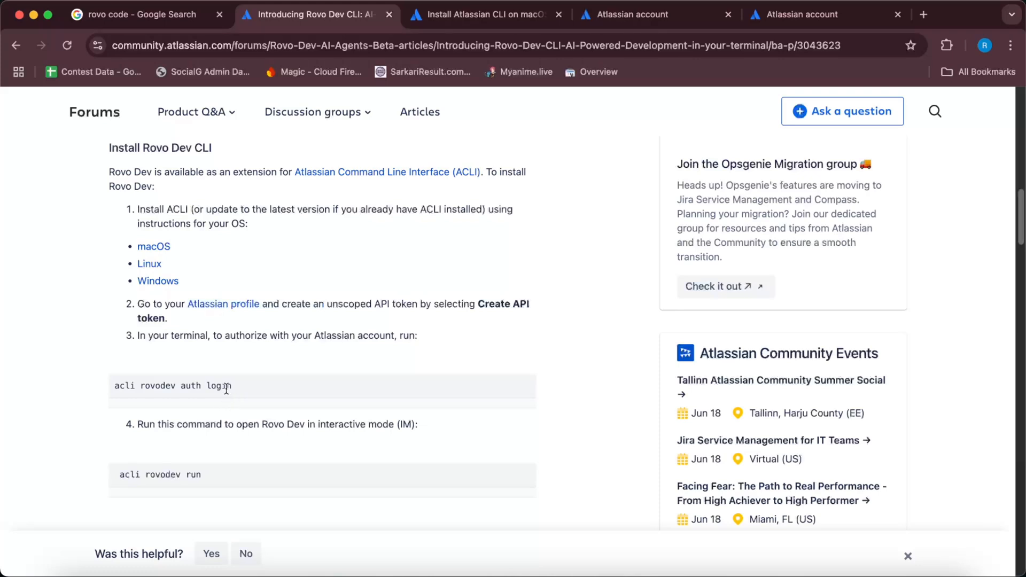
{"action": "scroll", "scroll_direction": "down", "scroll_amount": 3}
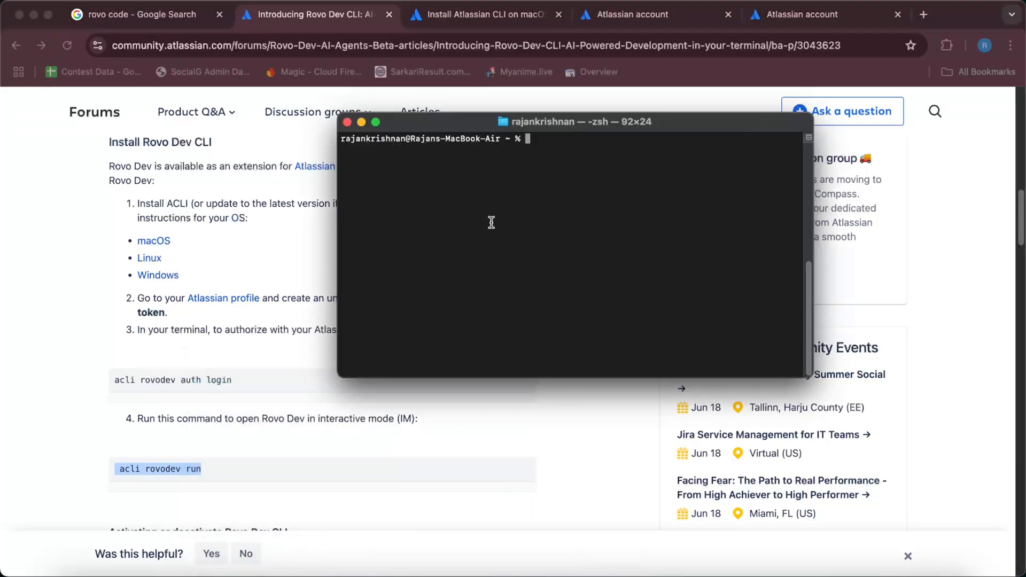
Launch Rovo Dev in interactive mode with 'acli rovodev run'
{"action": "type", "text": "acli rovodev run"}
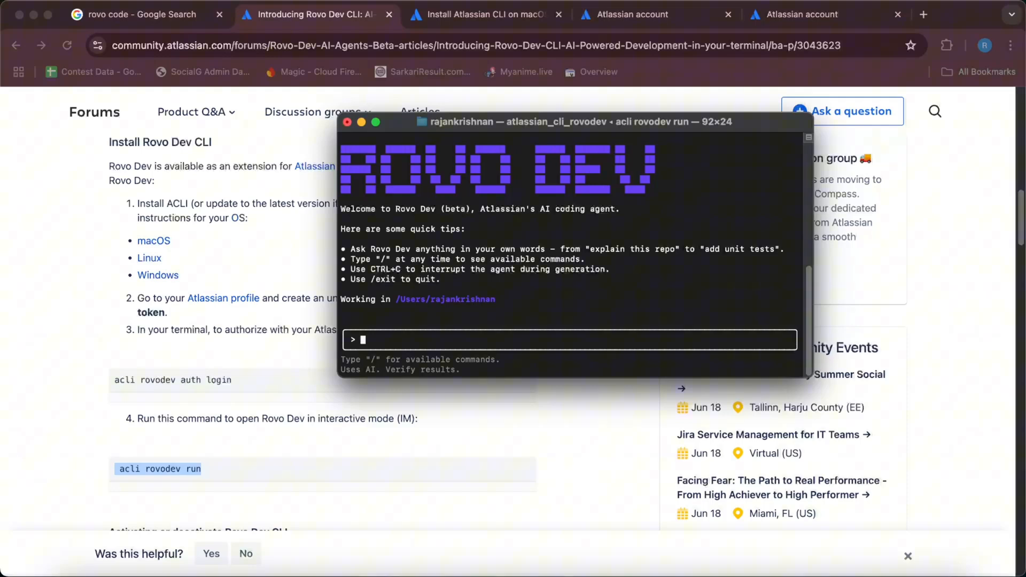
{"action": "mouse_move", "coordinate": [509, 280]}
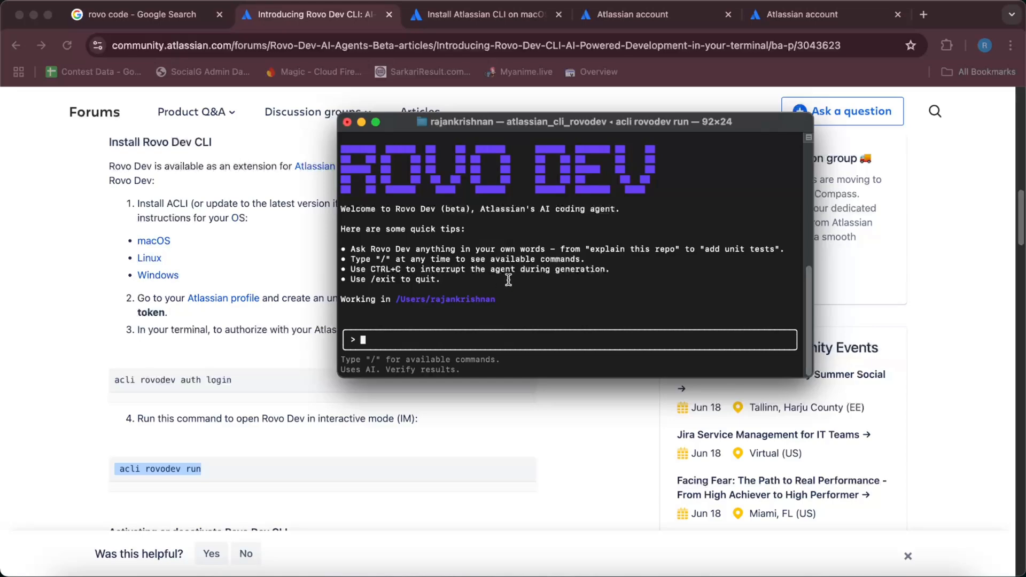
{"action": "mouse_move", "coordinate": [472, 258]}
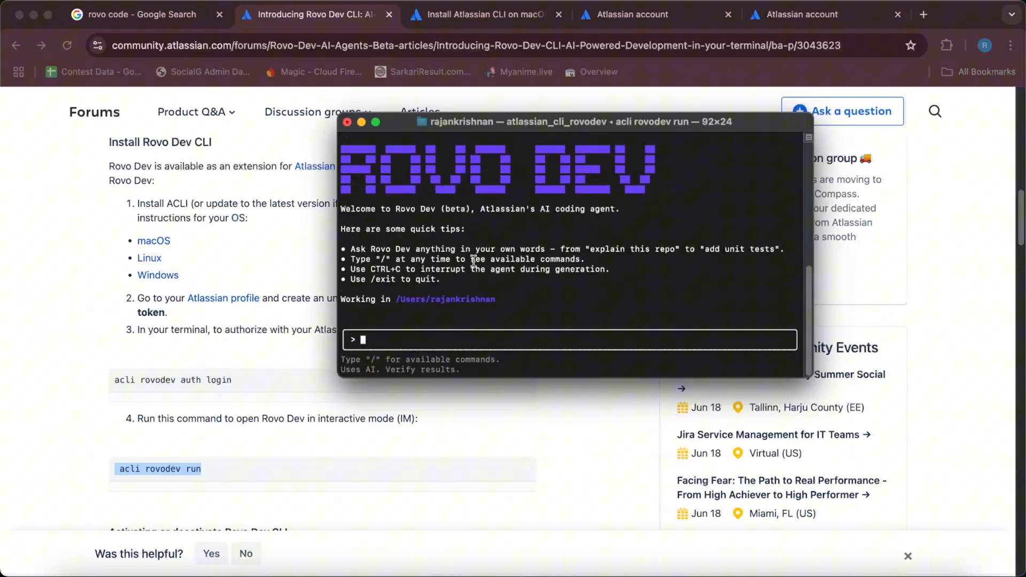
{"action": "mouse_move", "coordinate": [569, 291]}
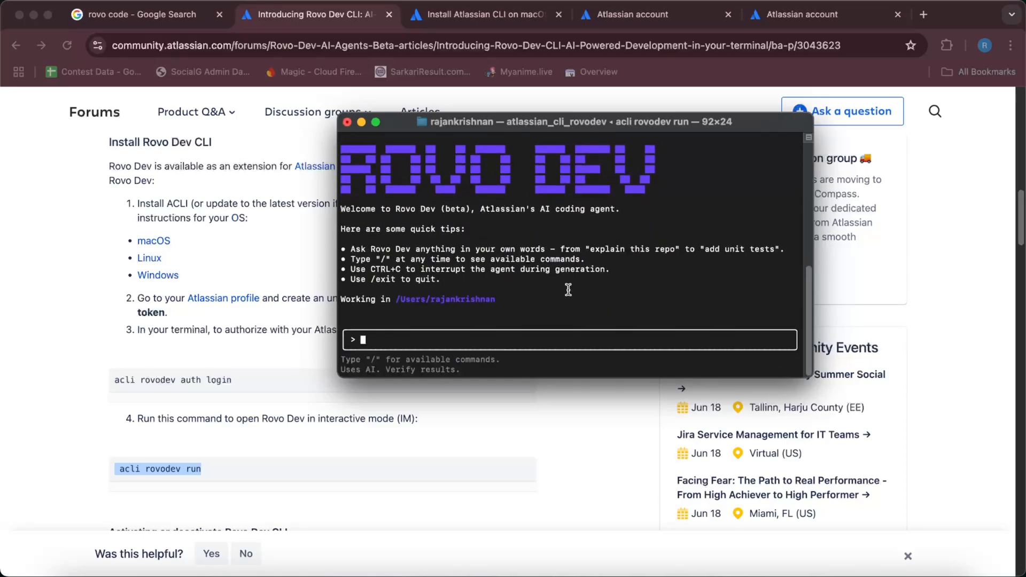
{"action": "mouse_move", "coordinate": [449, 359]}
{"action": "type", "text": "/"}
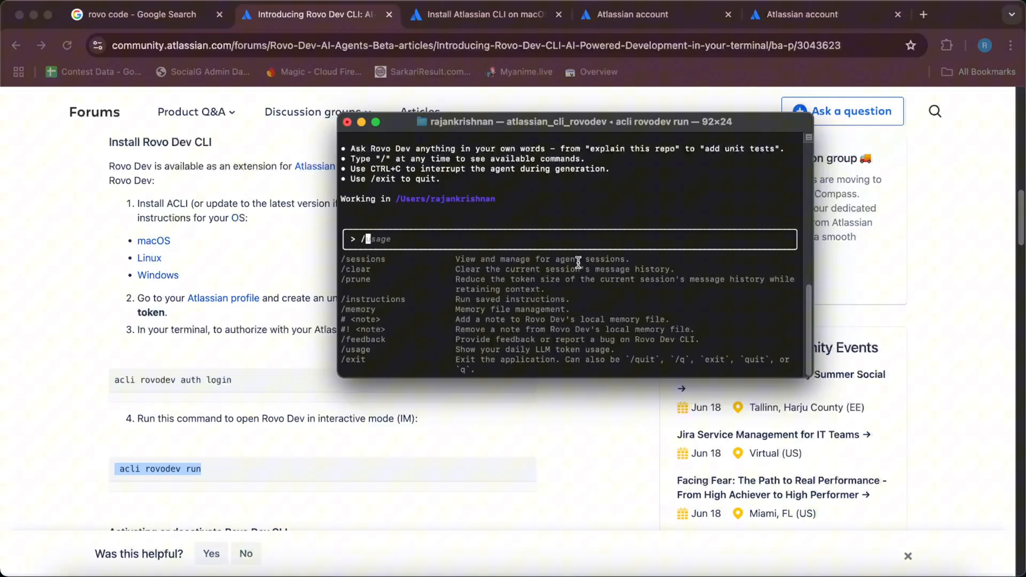
{"action": "mouse_move", "coordinate": [490, 261]}
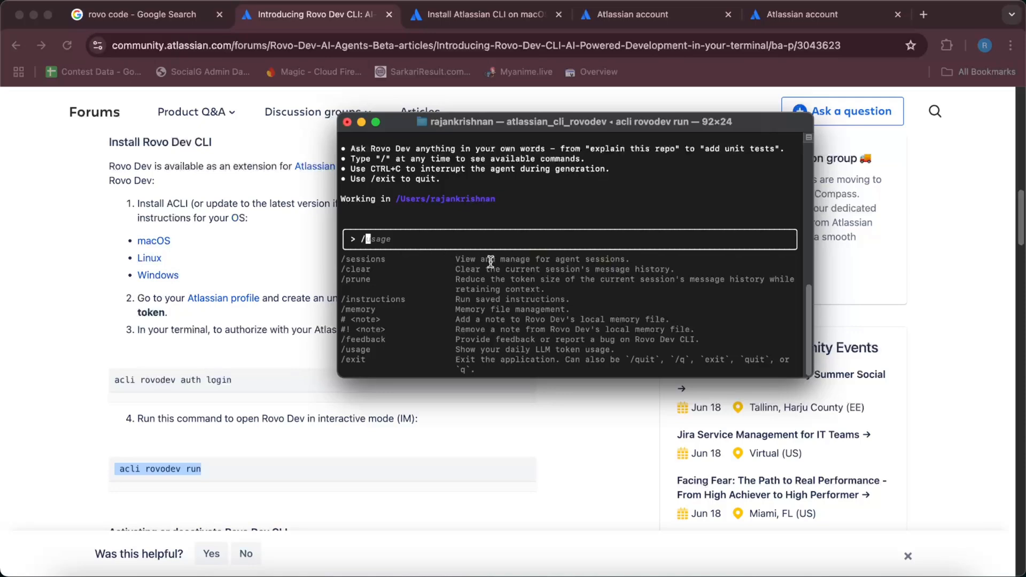
{"action": "mouse_move", "coordinate": [554, 269]}
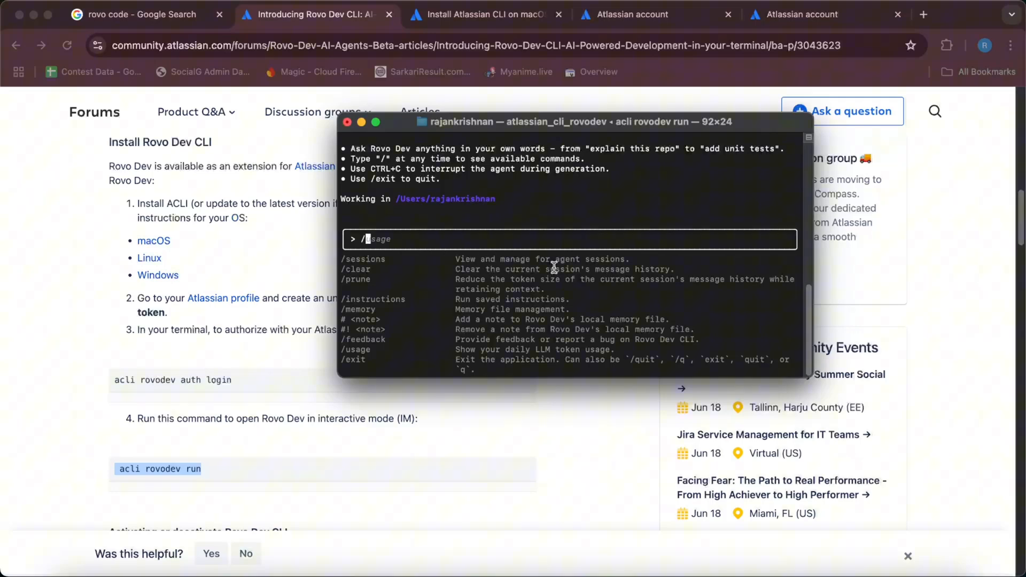
{"action": "mouse_move", "coordinate": [502, 288]}
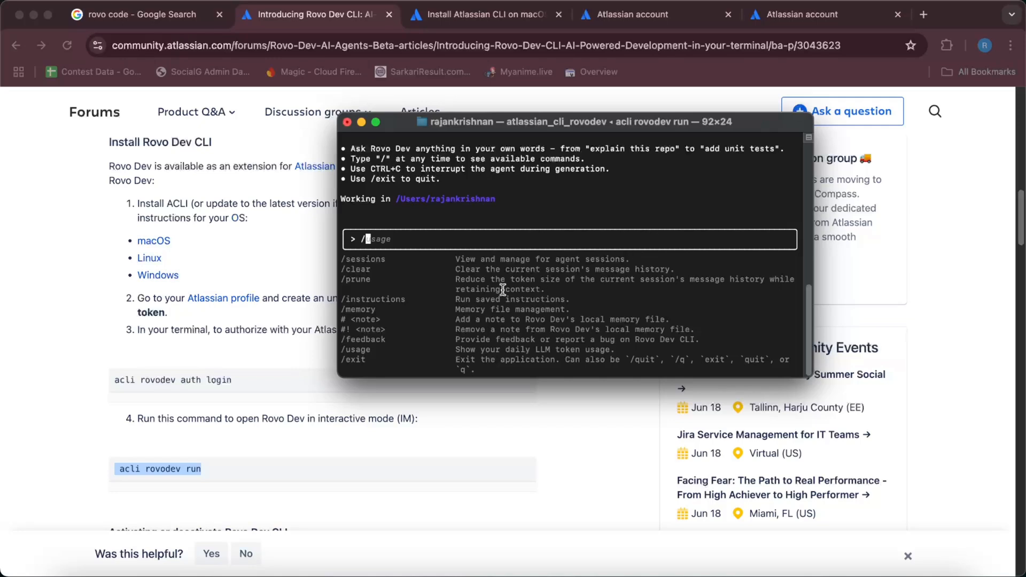
{"action": "mouse_move", "coordinate": [556, 296]}
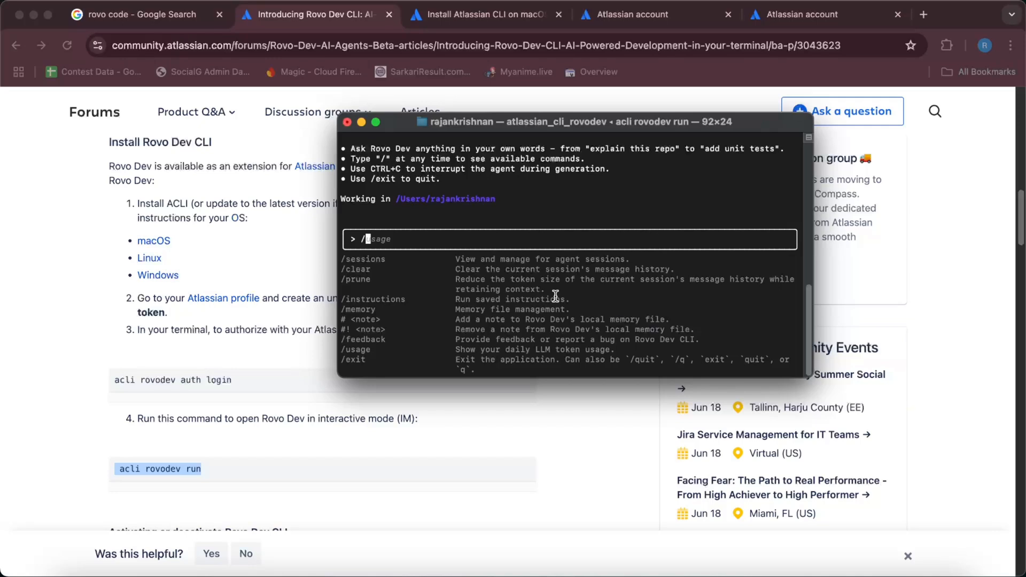
Run /usage, let Rovo Dev build the two-snake game, and open snake_game.html from Finder
{"action": "key", "text": "Backspace"}
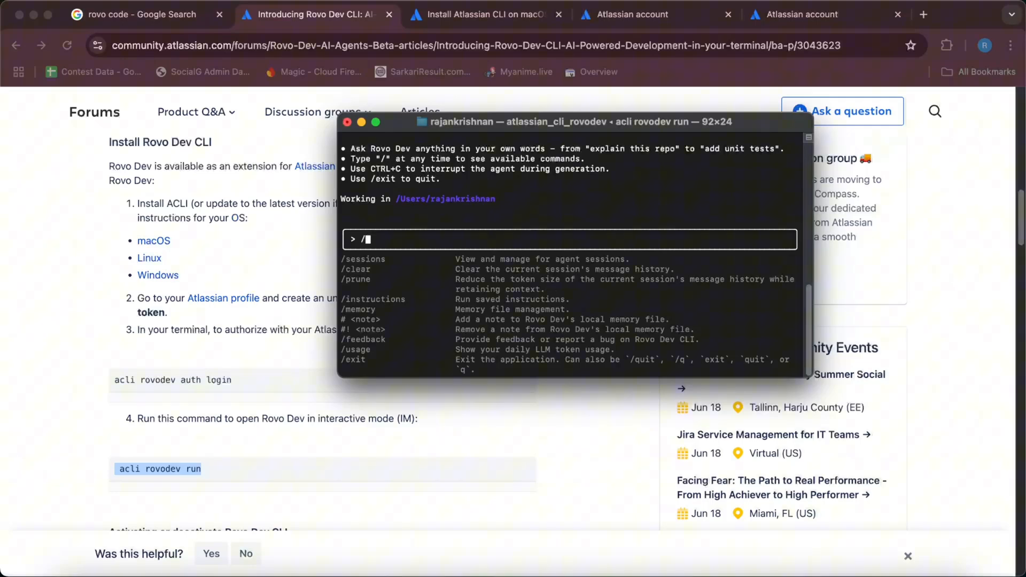
{"action": "type", "text": "usage"}
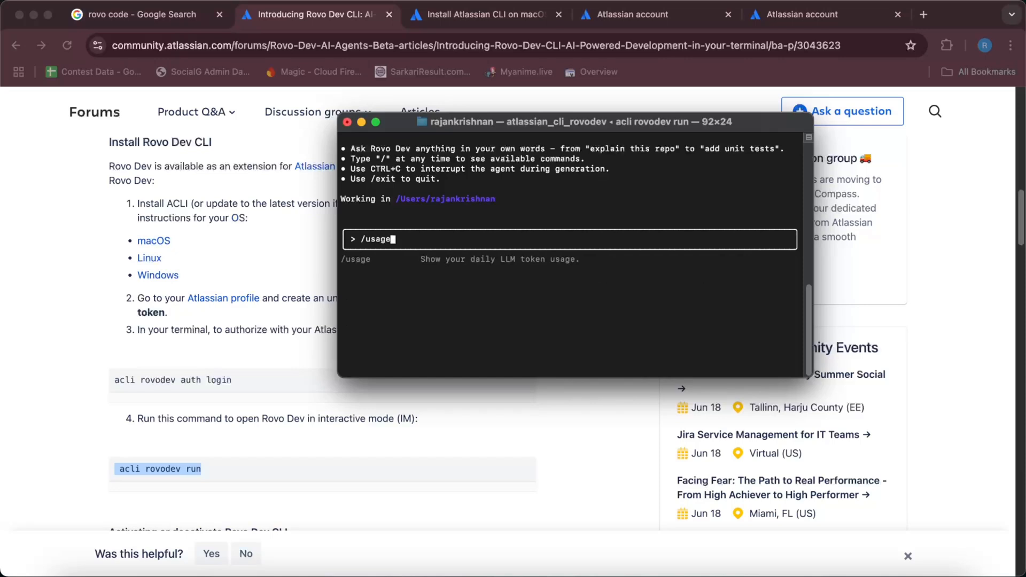
{"action": "key", "text": "Enter"}
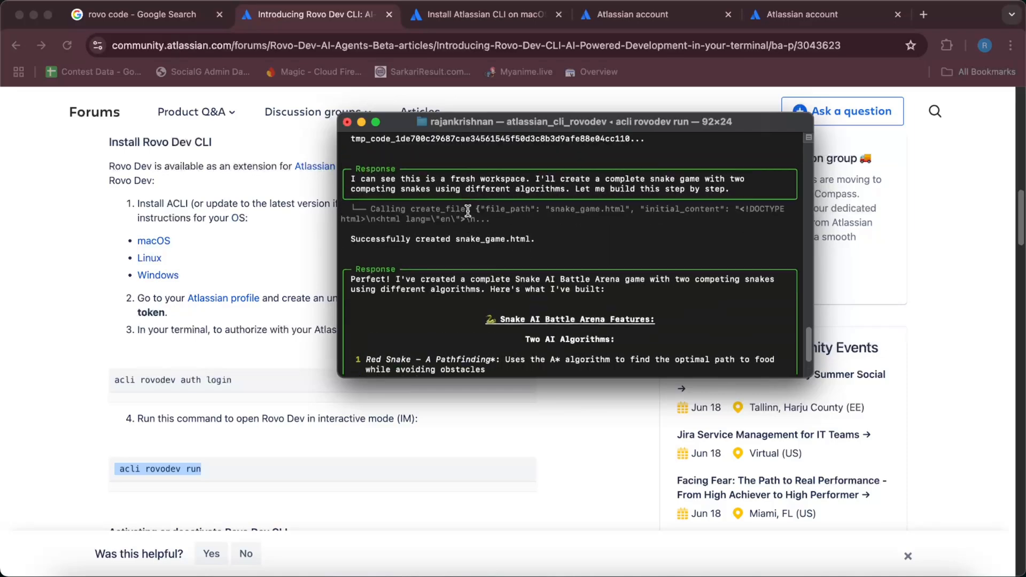
{"action": "scroll", "scroll_direction": "down", "scroll_amount": 3}
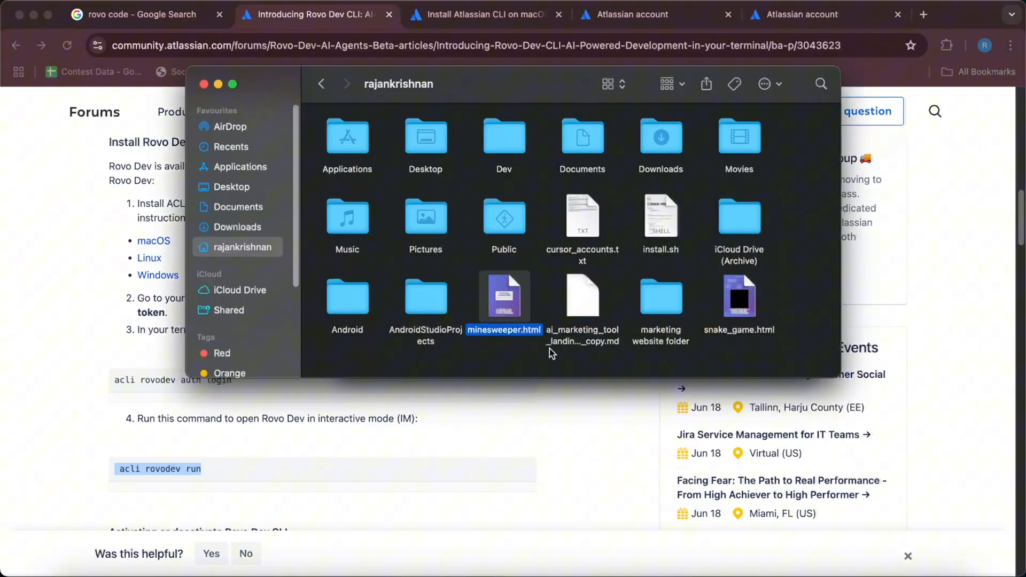
{"action": "double_click", "coordinate": [740, 294]}
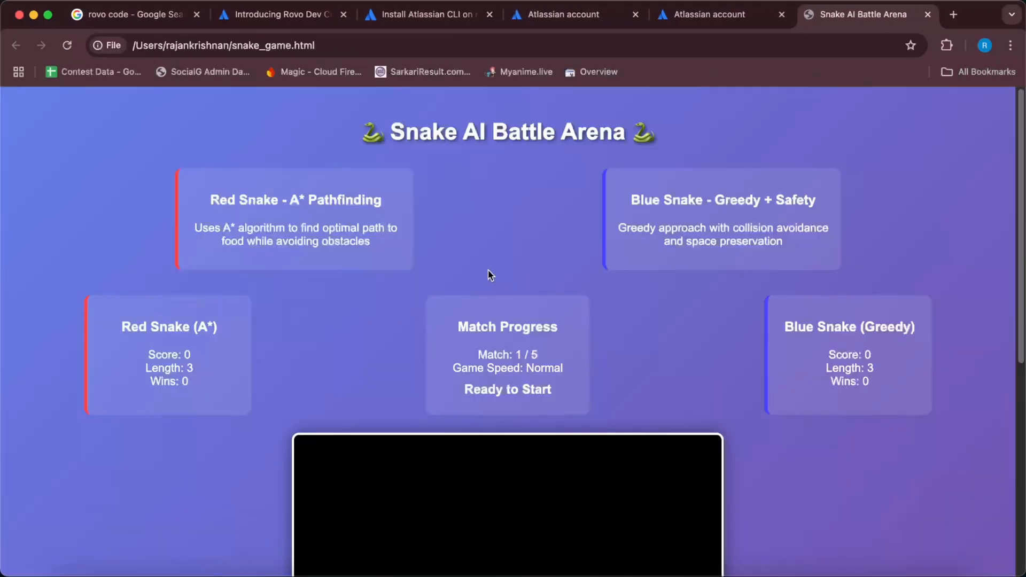
Watch the five matches and Tournament Results with Blue Snake (Greedy) winning 3–2
{"action": "scroll", "scroll_direction": "down", "scroll_amount": 3}
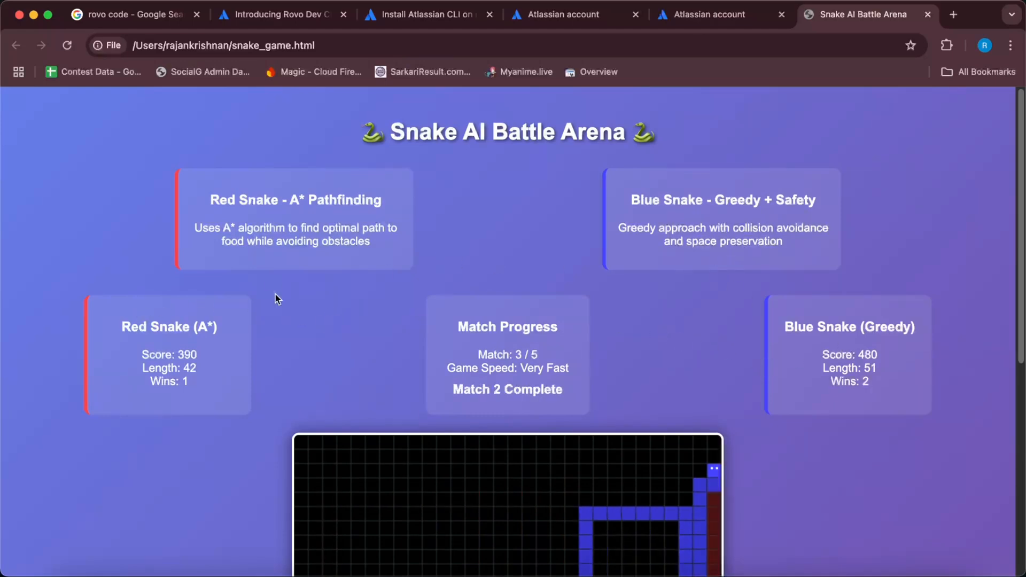
{"action": "scroll", "scroll_direction": "down", "scroll_amount": 3}
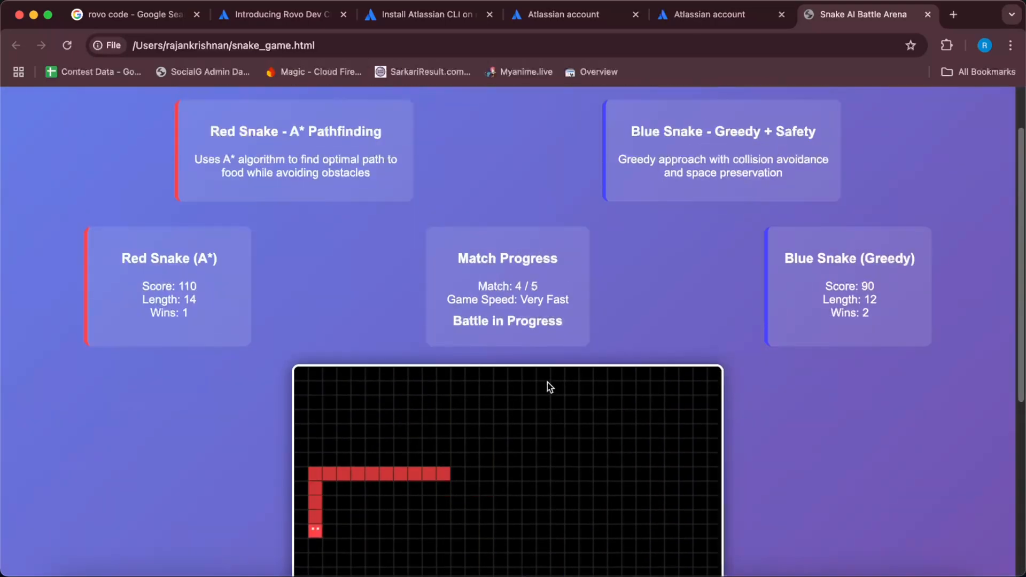
{"action": "scroll", "scroll_direction": "down", "scroll_amount": 3}
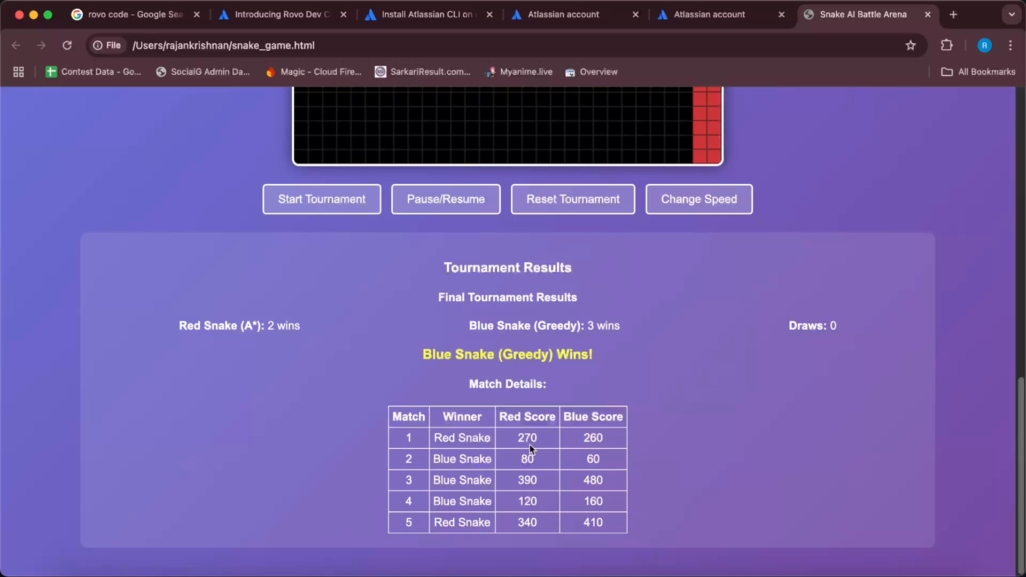
{"action": "mouse_move", "coordinate": [400, 338]}
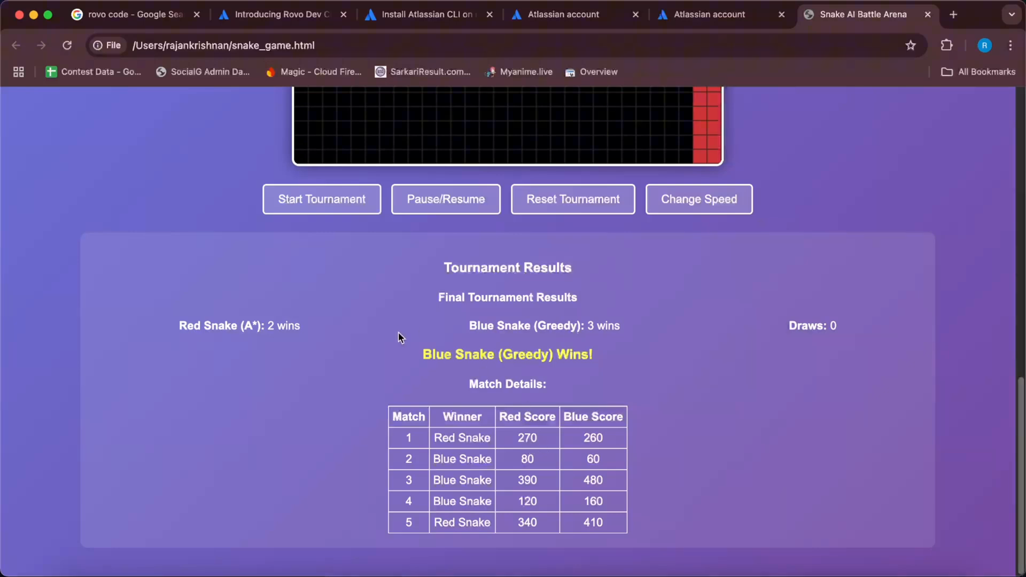
{"action": "mouse_move", "coordinate": [274, 341]}
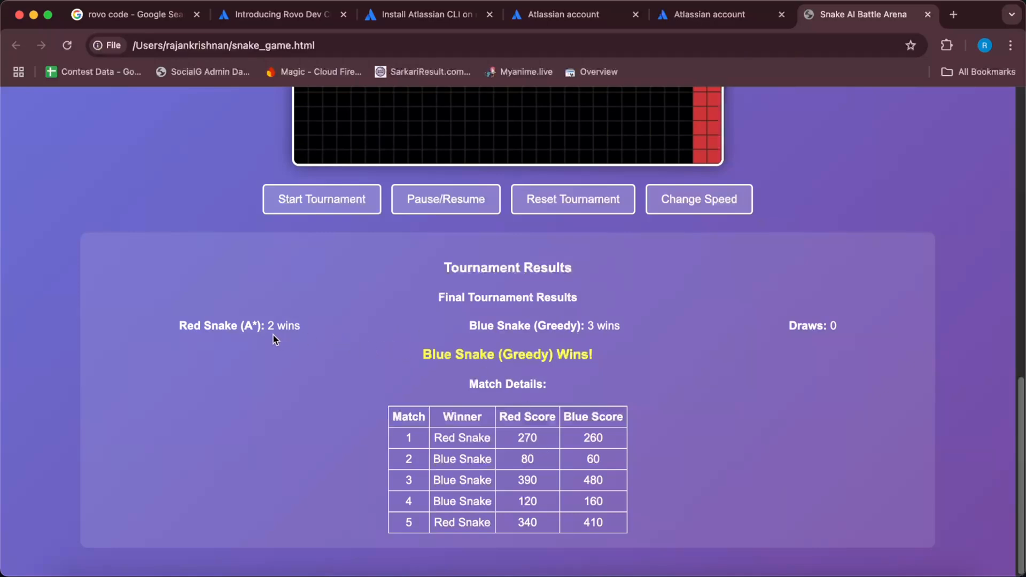
{"action": "mouse_move", "coordinate": [571, 345]}
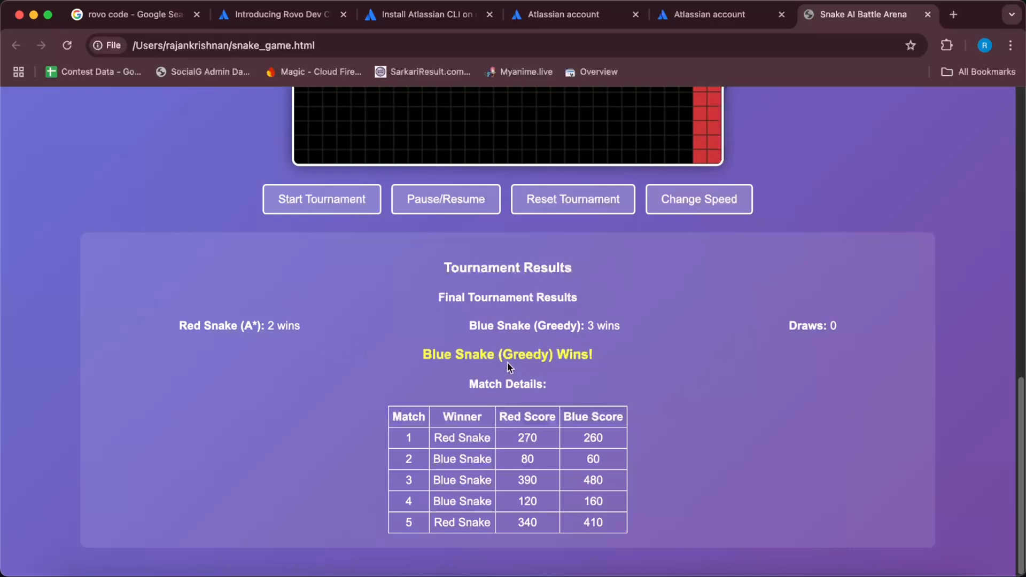
{"action": "mouse_move", "coordinate": [583, 342]}
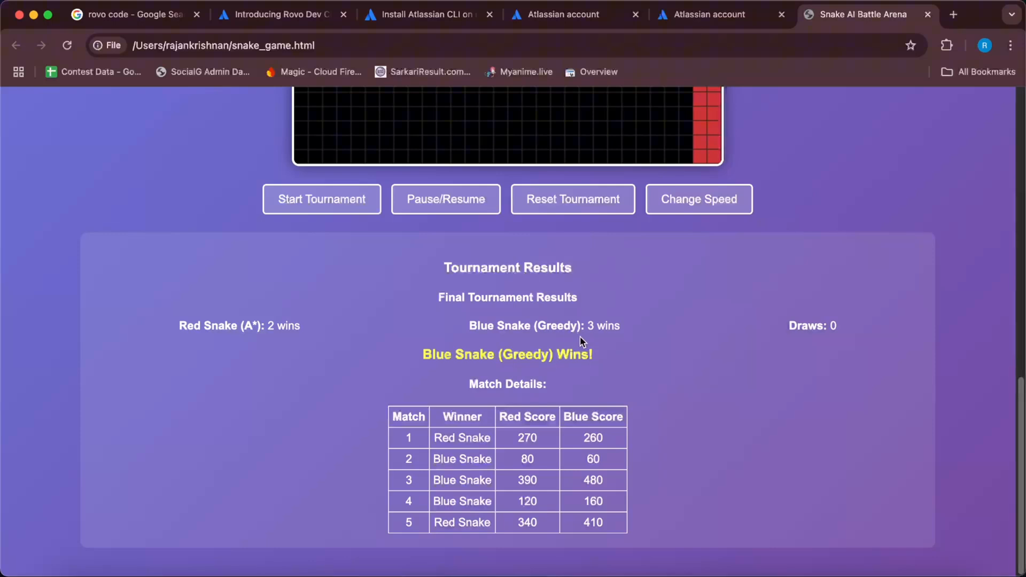
{"action": "mouse_move", "coordinate": [390, 344]}
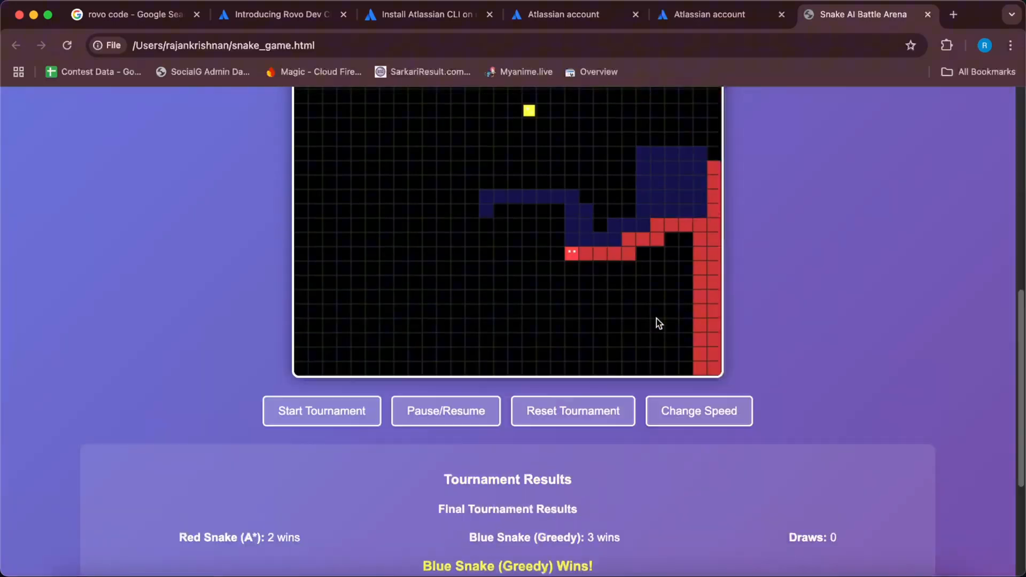
{"action": "scroll", "scroll_direction": "up", "scroll_amount": 3}
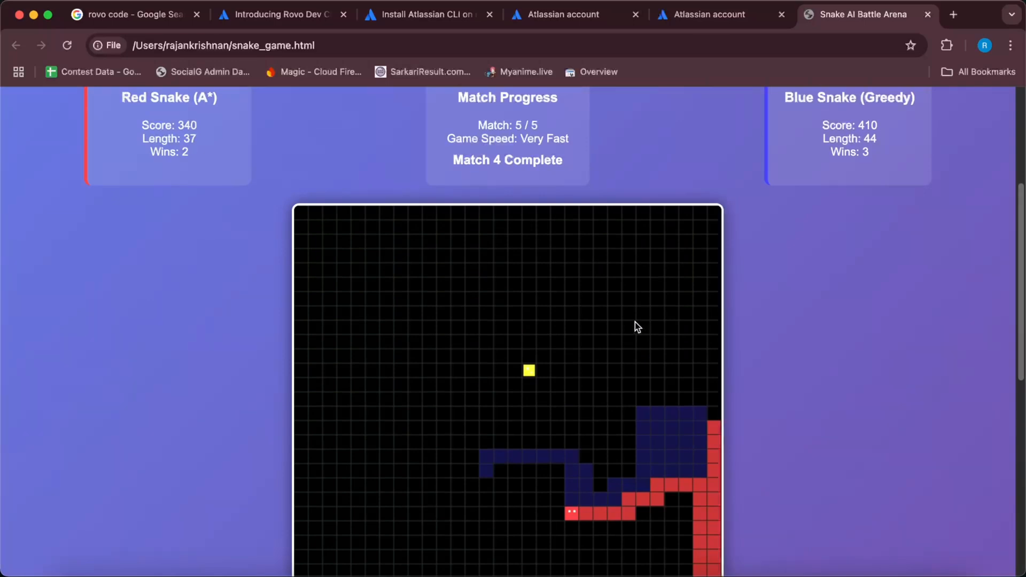
{"action": "scroll", "scroll_direction": "down", "scroll_amount": 3}
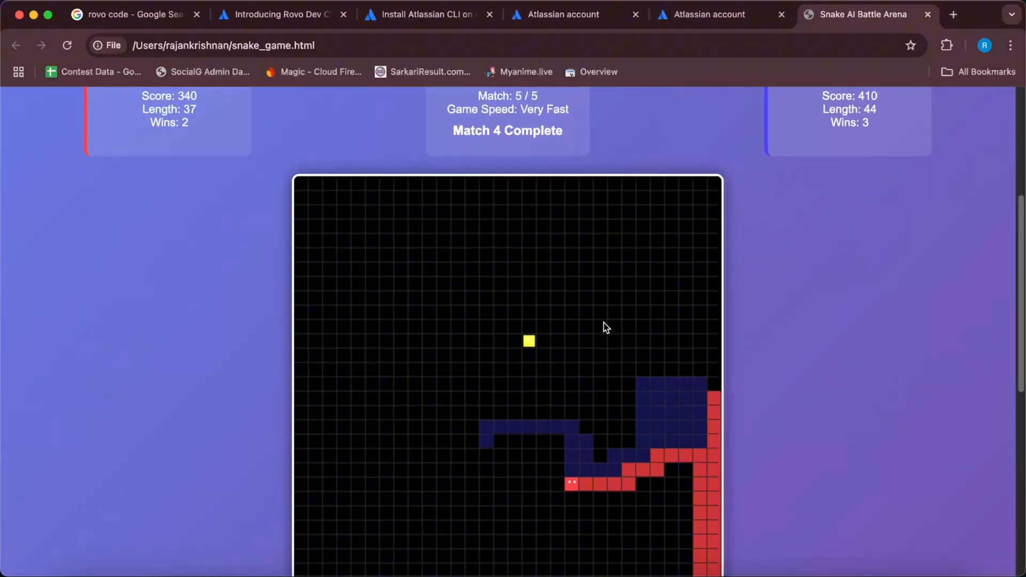
{"action": "scroll", "scroll_direction": "down", "scroll_amount": 3}
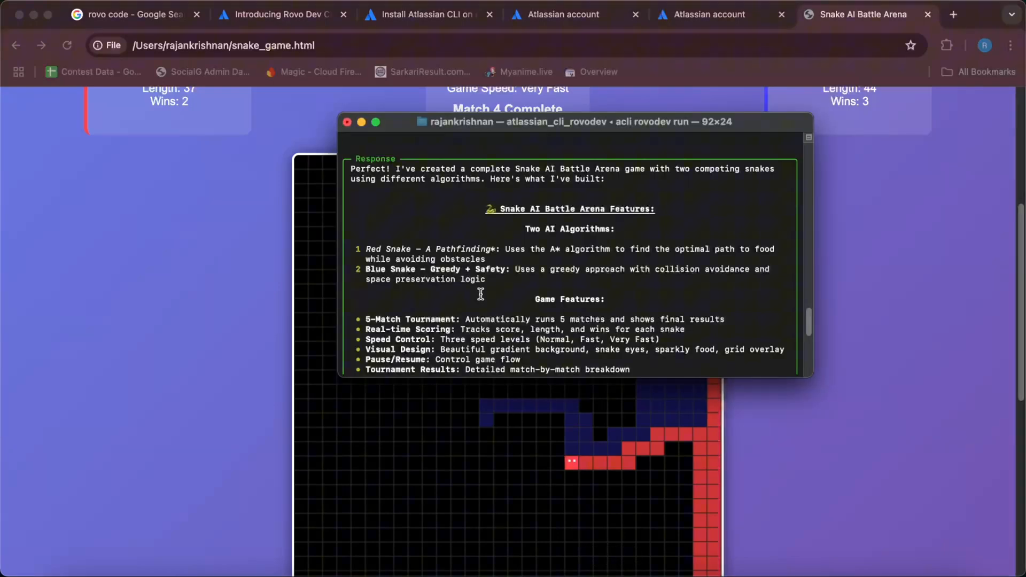
{"action": "scroll", "scroll_direction": "down", "scroll_amount": 3}
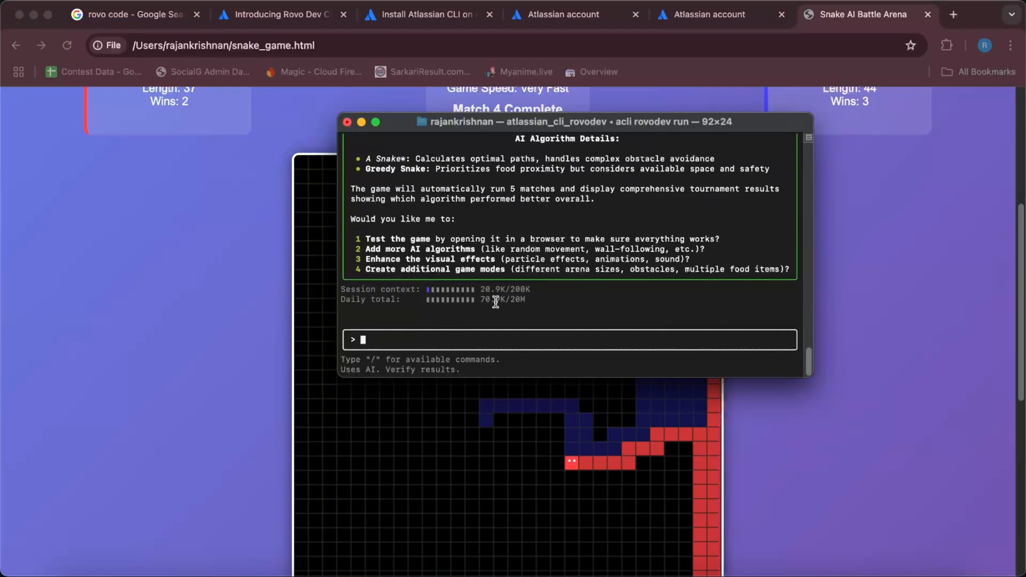